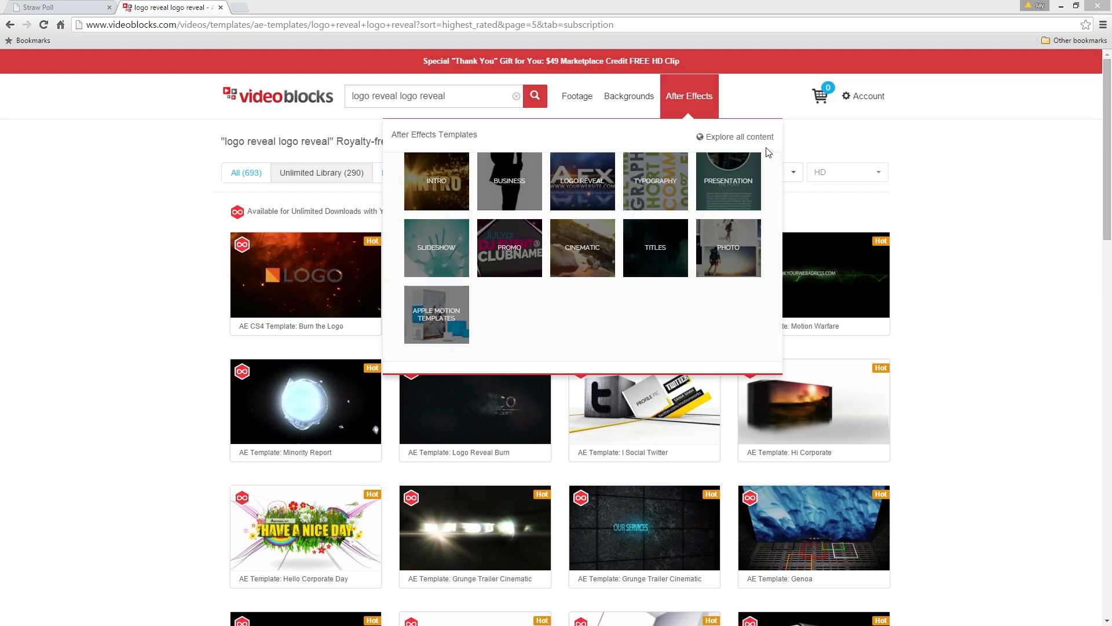
Step: Browse the page, then show the Straw Poll results with the After Effects intro option leading at 47%
{"action": "left_click", "coordinate": [628, 97]}
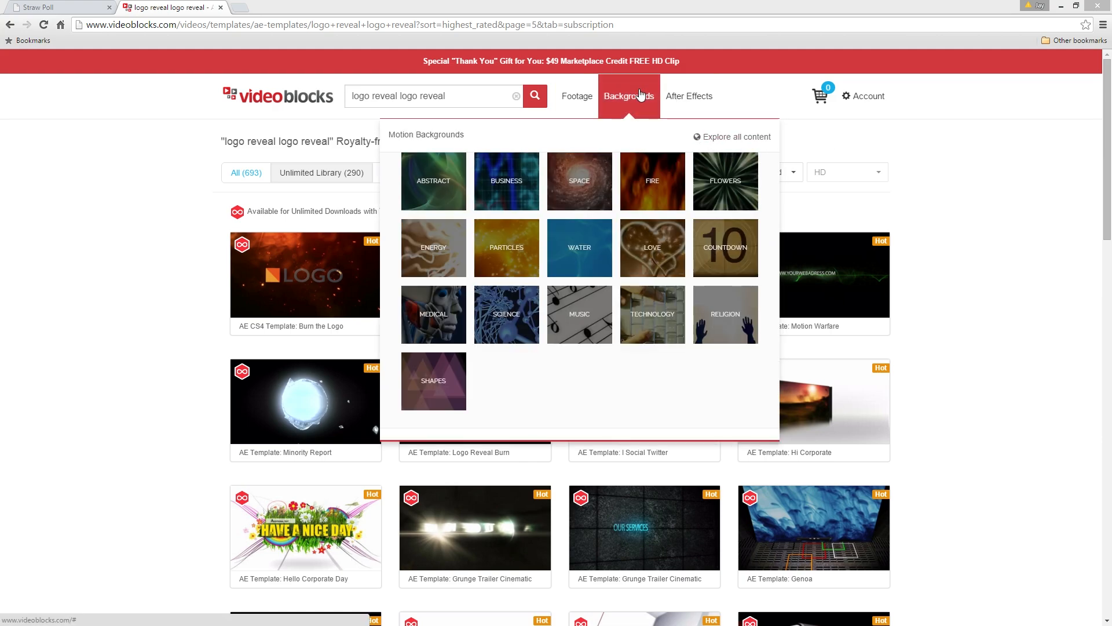
{"action": "left_click", "coordinate": [576, 96]}
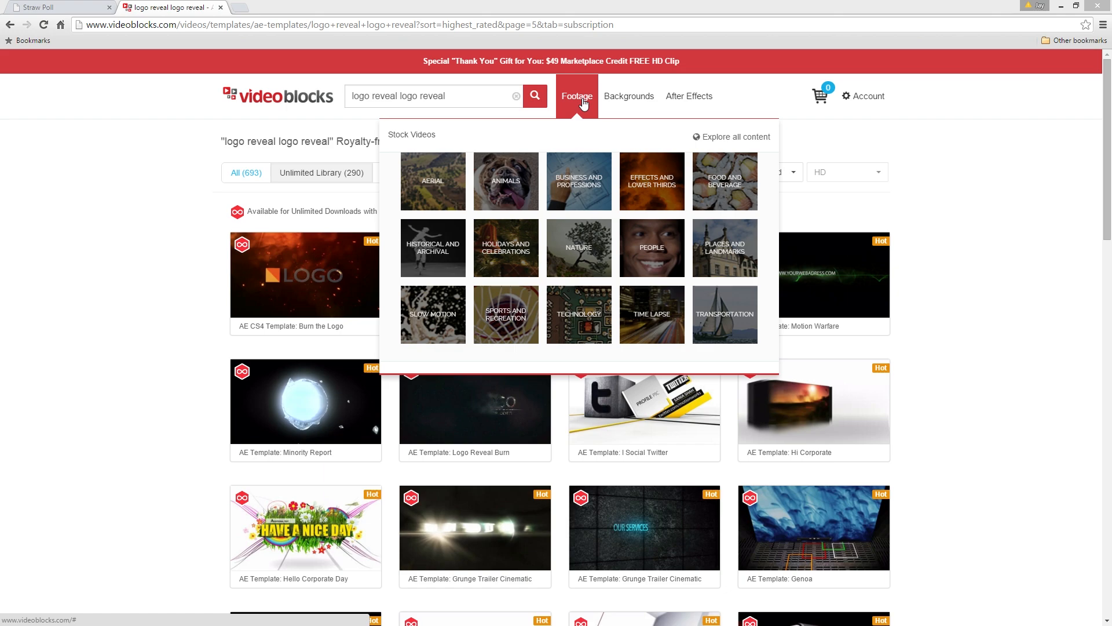
{"action": "left_click", "coordinate": [688, 96]}
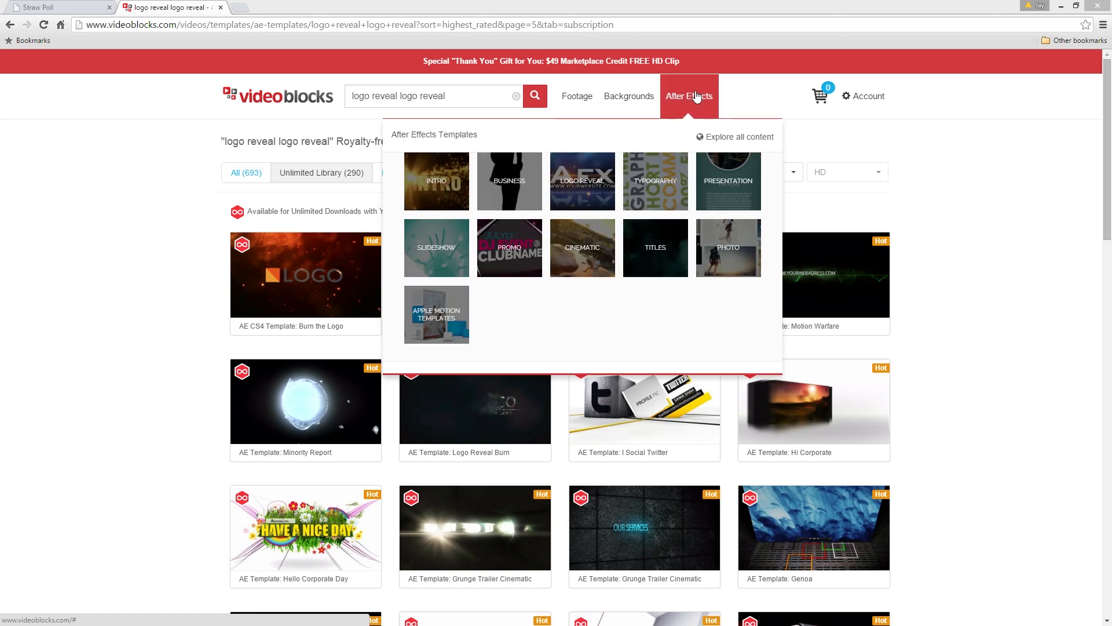
{"action": "mouse_move", "coordinate": [583, 187]}
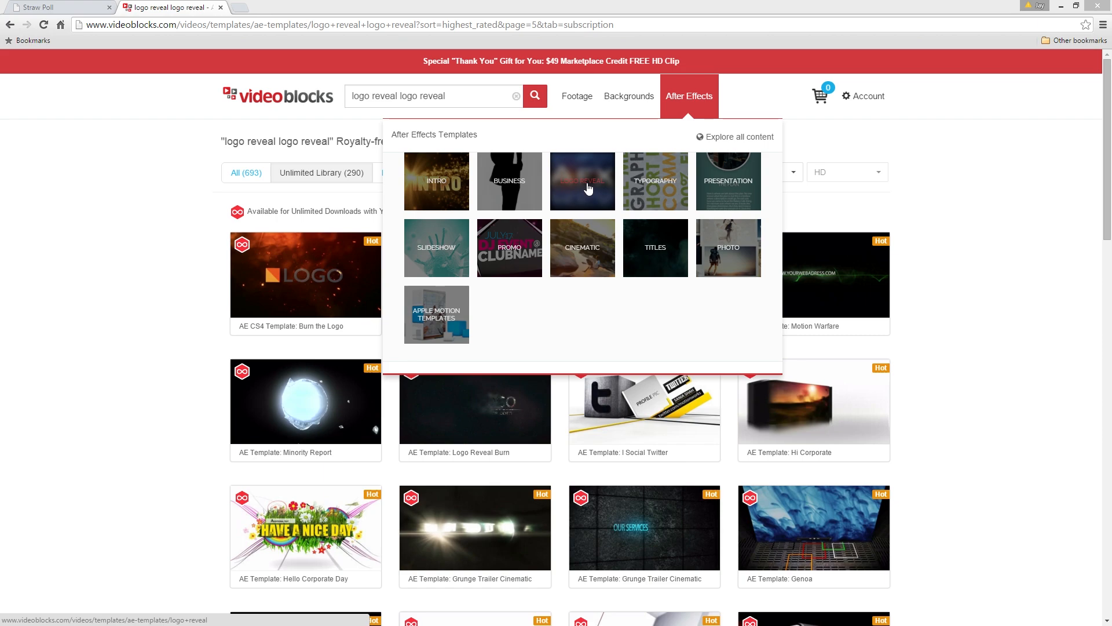
{"action": "mouse_move", "coordinate": [456, 179]}
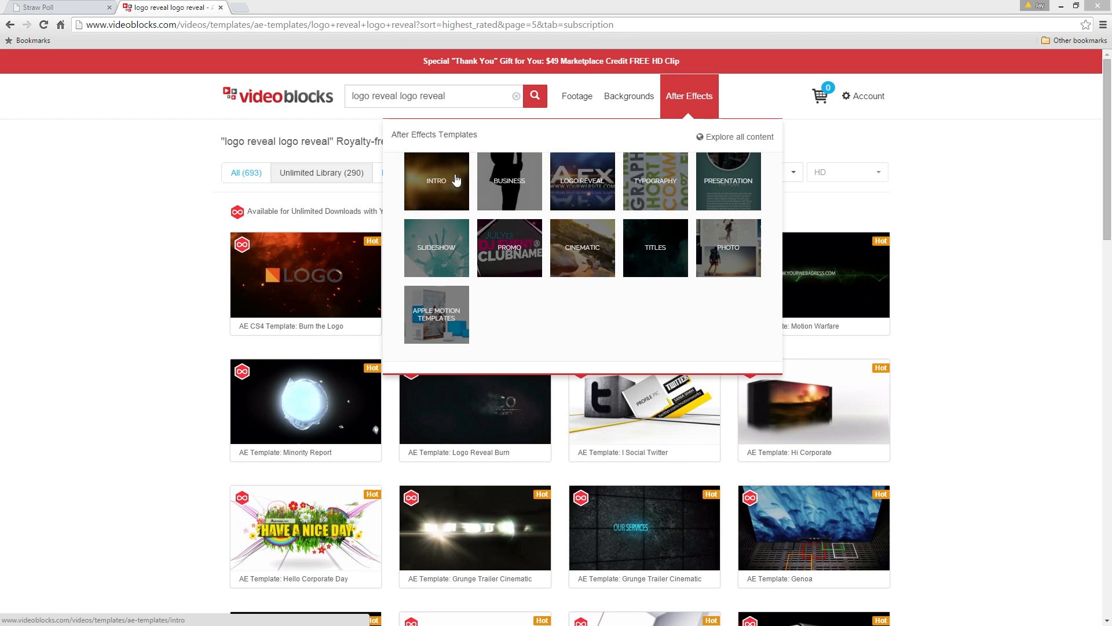
{"action": "mouse_move", "coordinate": [581, 158]}
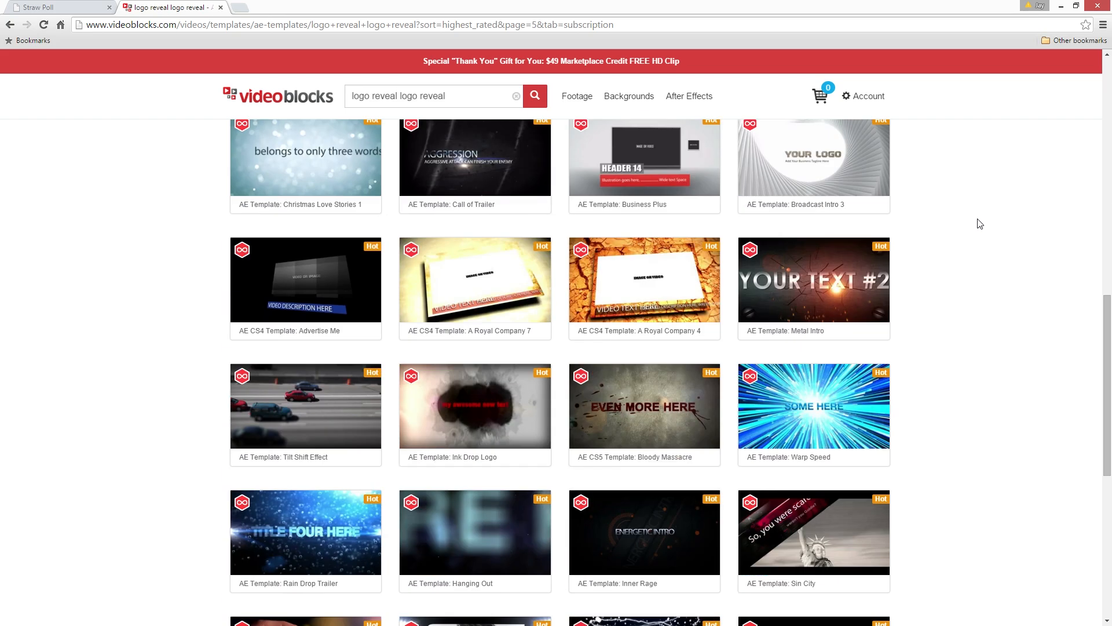
{"action": "scroll", "scroll_direction": "down", "scroll_amount": 3}
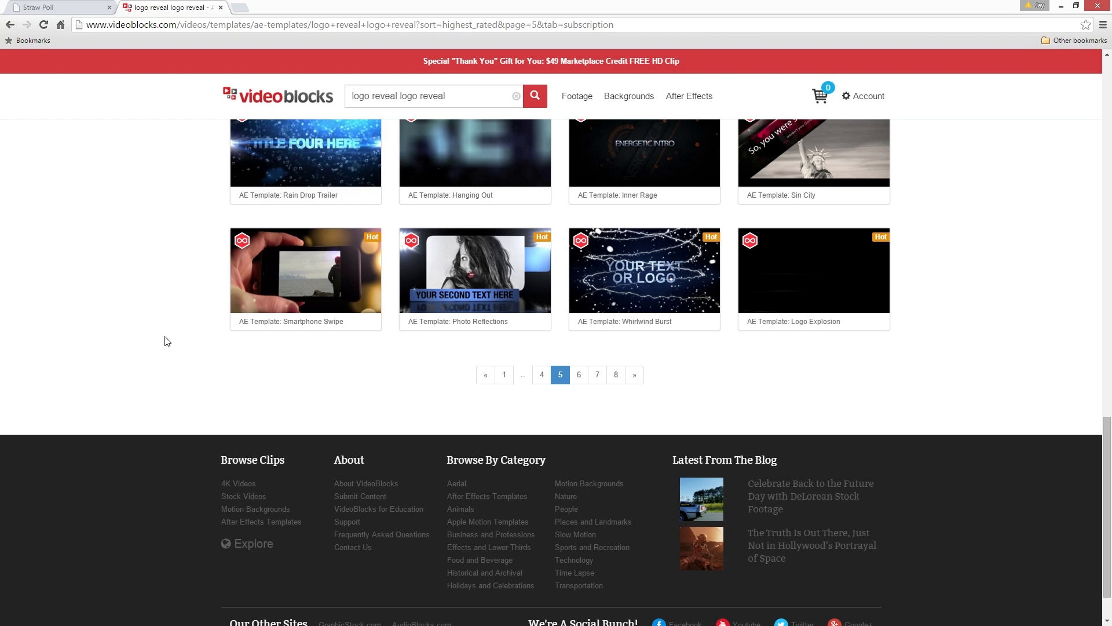
{"action": "mouse_move", "coordinate": [339, 261]}
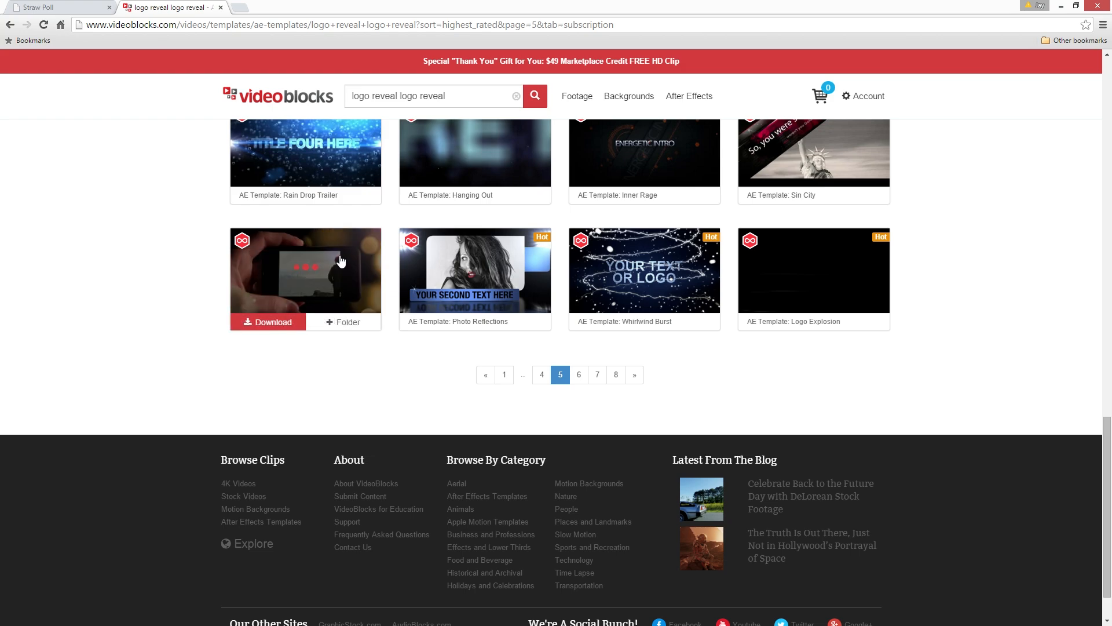
{"action": "mouse_move", "coordinate": [345, 261]}
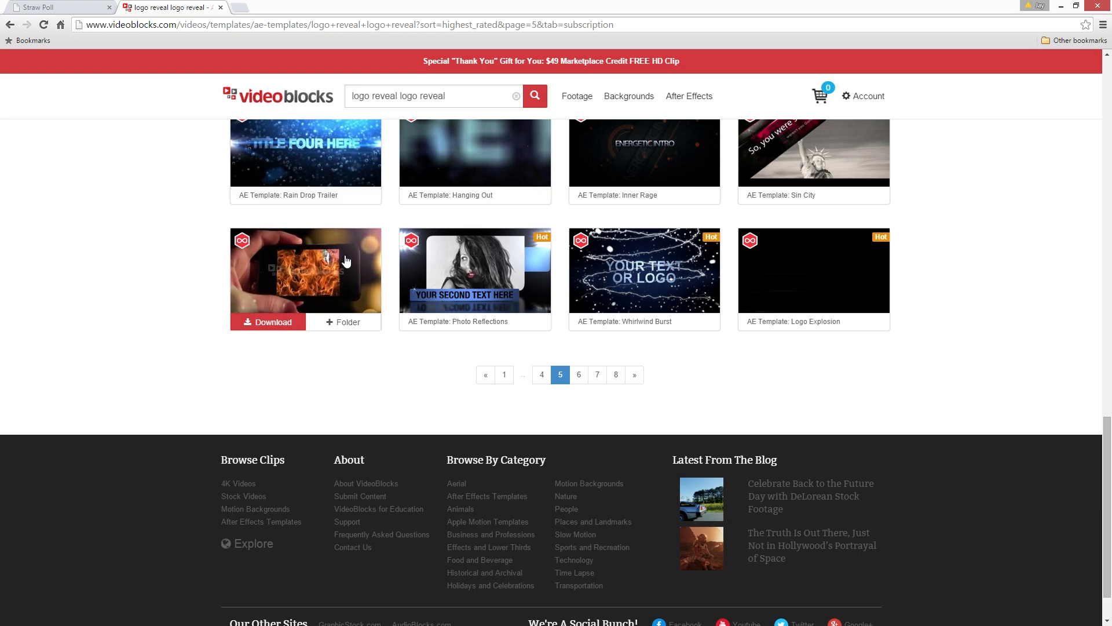
{"action": "mouse_move", "coordinate": [346, 261]}
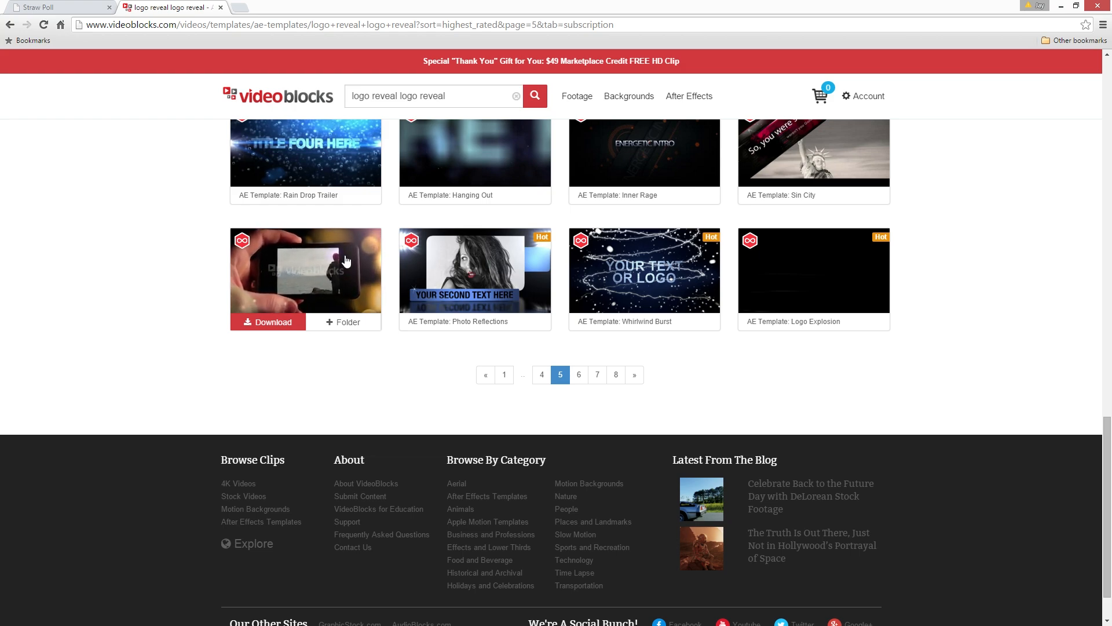
{"action": "mouse_move", "coordinate": [1032, 299]}
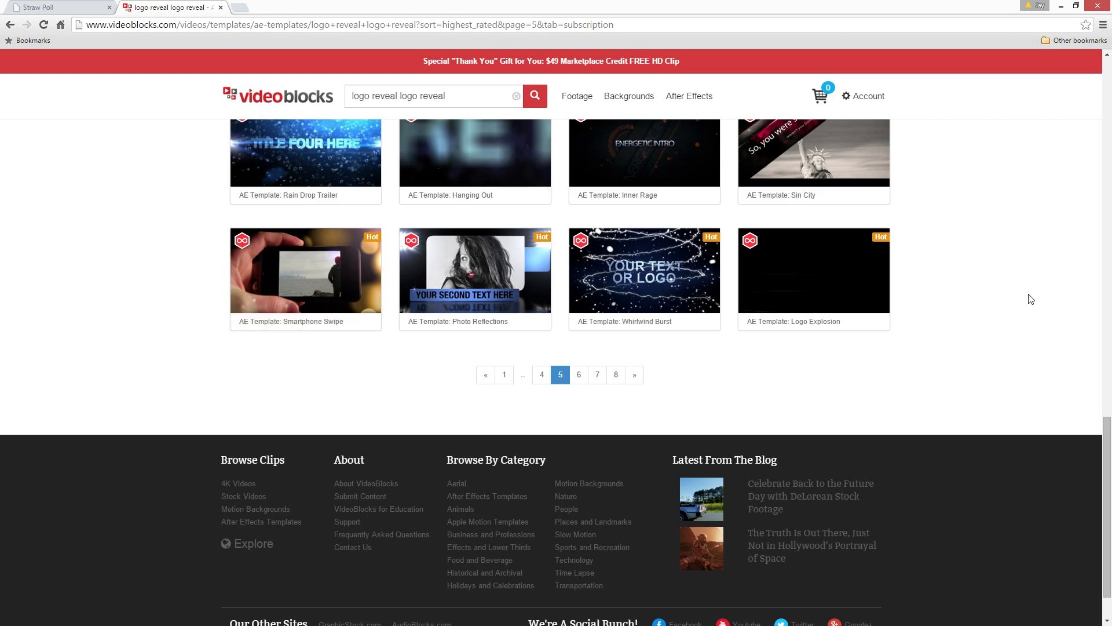
{"action": "scroll", "scroll_direction": "up", "scroll_amount": 3}
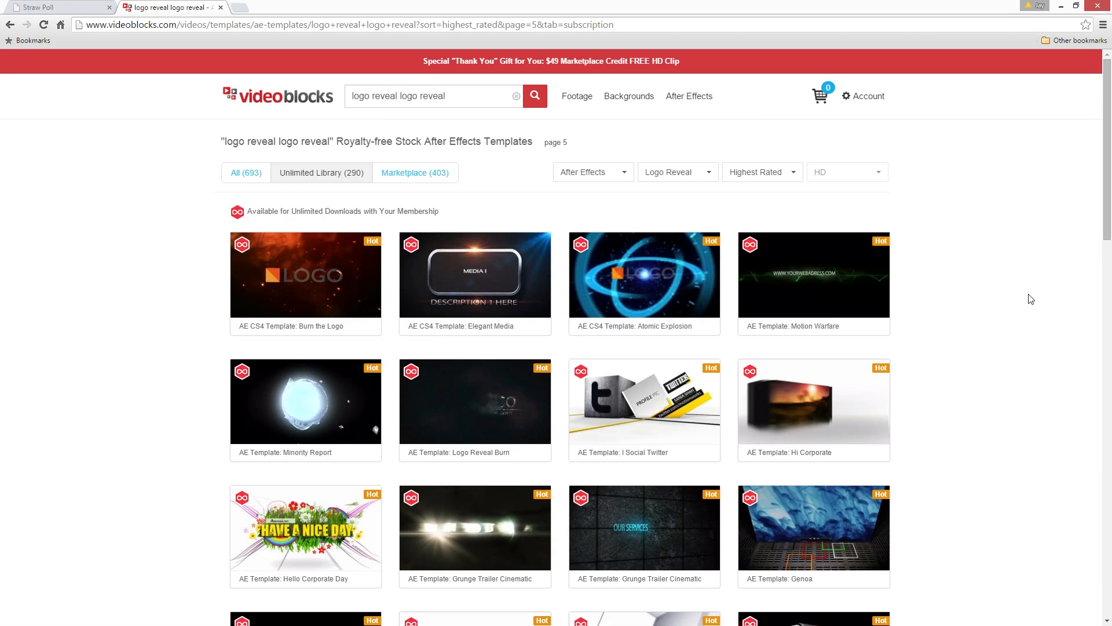
{"action": "left_click", "coordinate": [56, 8]}
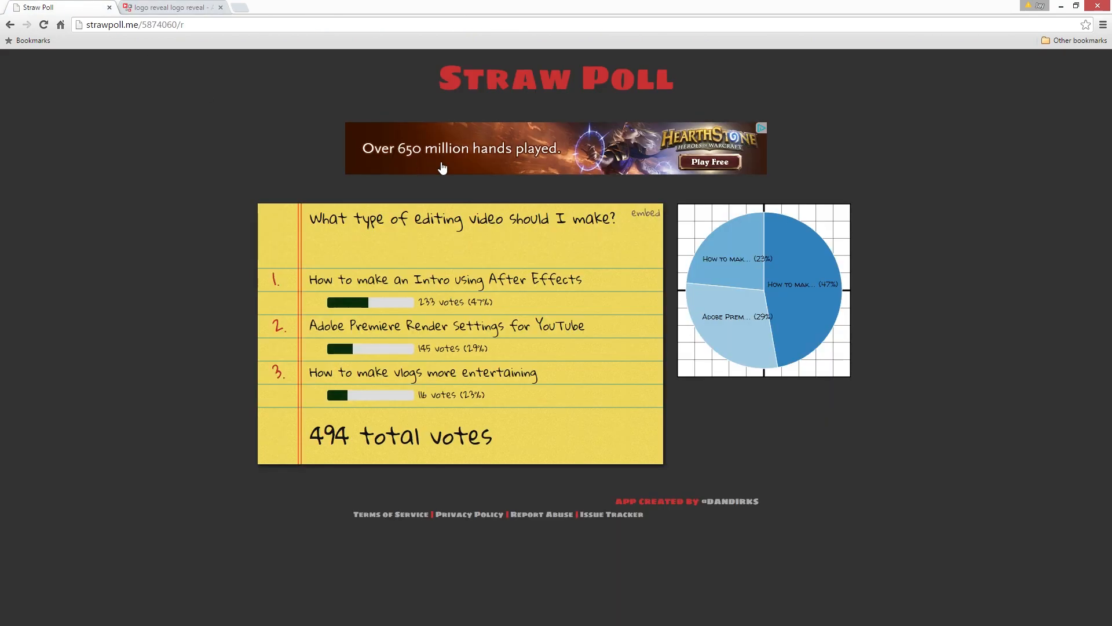
{"action": "mouse_move", "coordinate": [491, 300]}
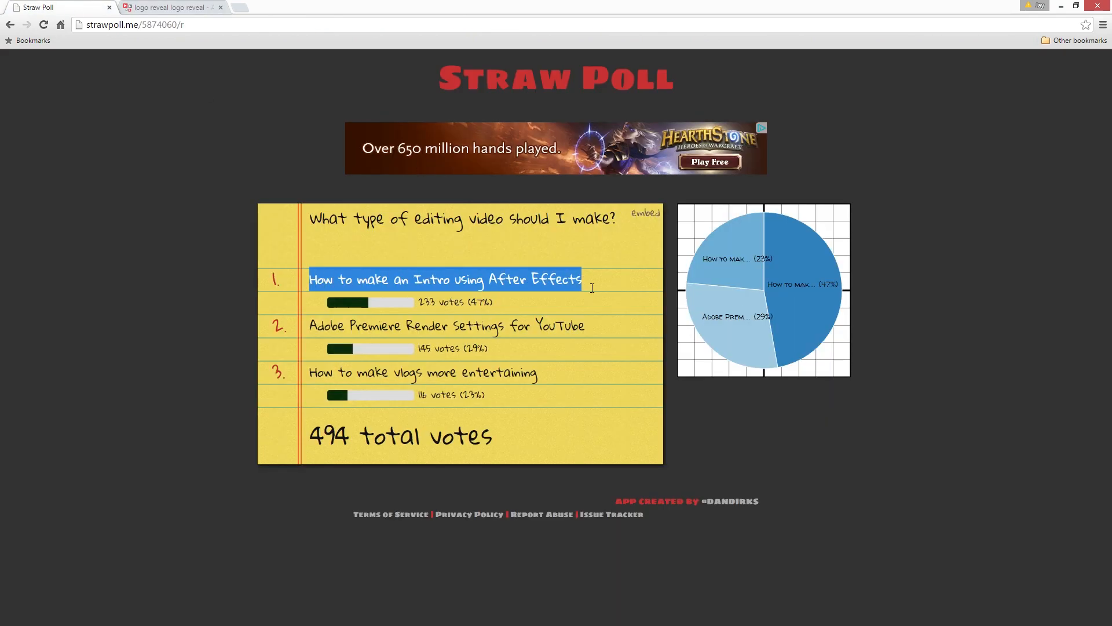
{"action": "mouse_move", "coordinate": [585, 295]}
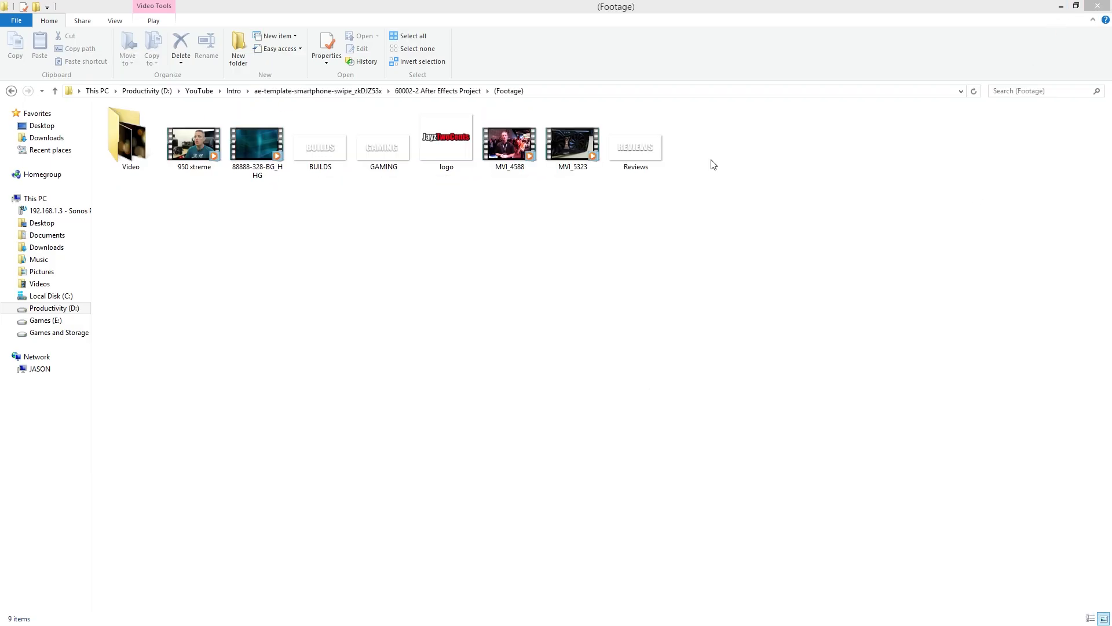
{"action": "mouse_move", "coordinate": [469, 202]}
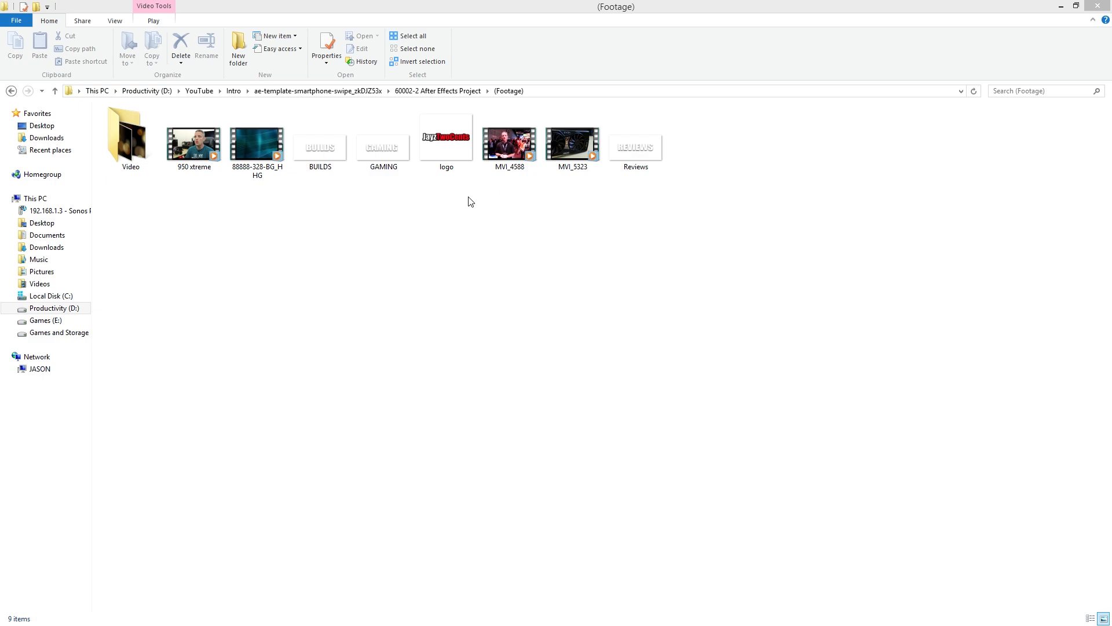
{"action": "left_click", "coordinate": [257, 142]}
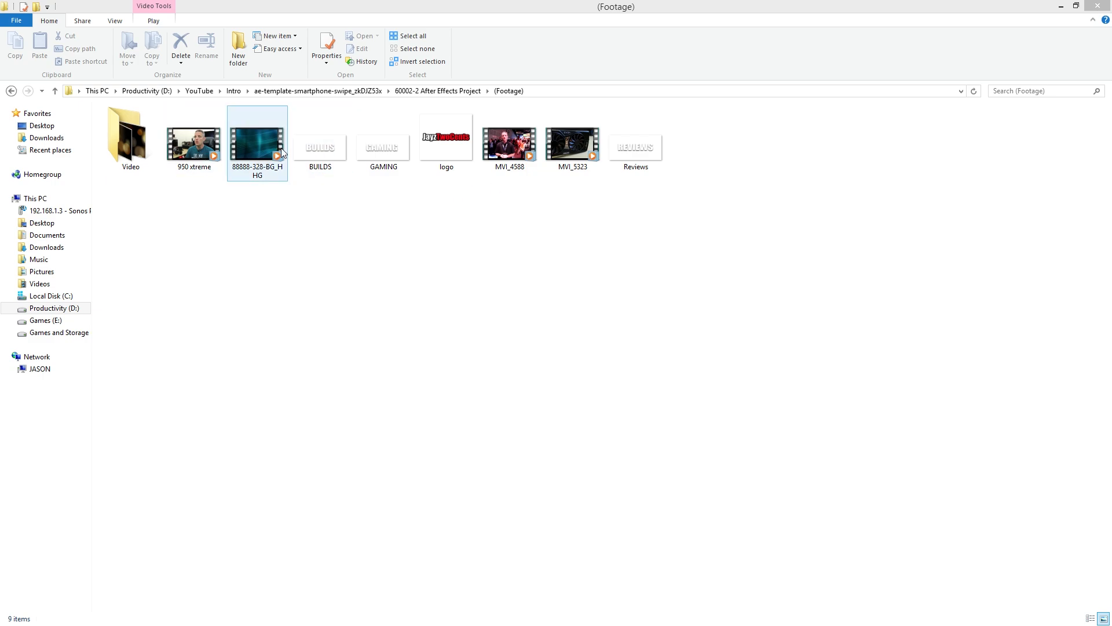
{"action": "left_click", "coordinate": [635, 138]}
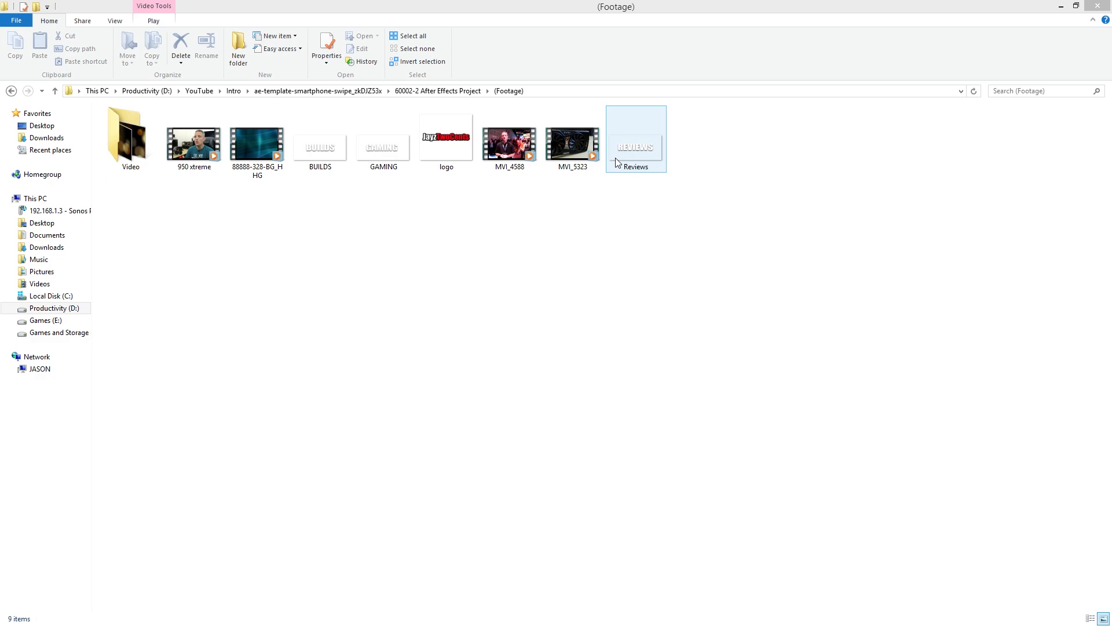
{"action": "left_click", "coordinate": [509, 141]}
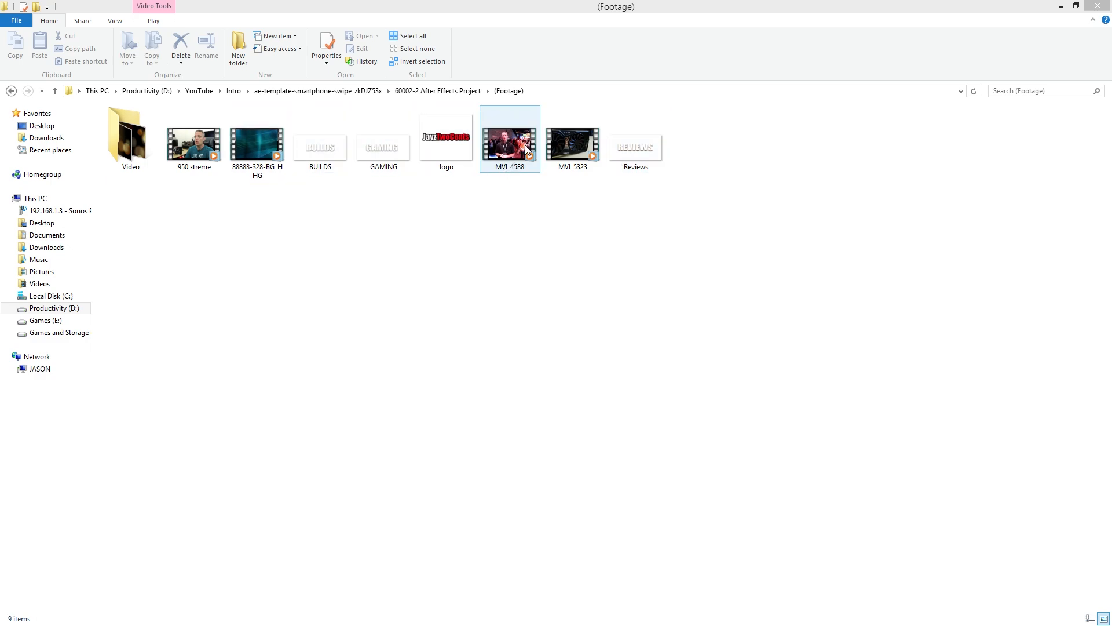
{"action": "left_click", "coordinate": [573, 141]}
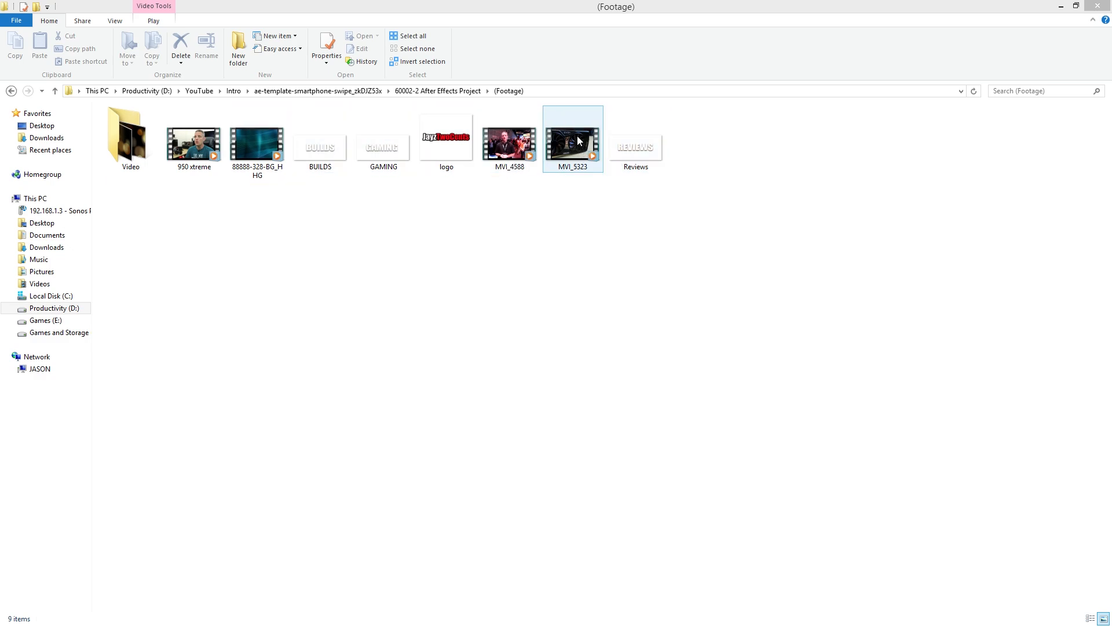
{"action": "left_click", "coordinate": [193, 141]}
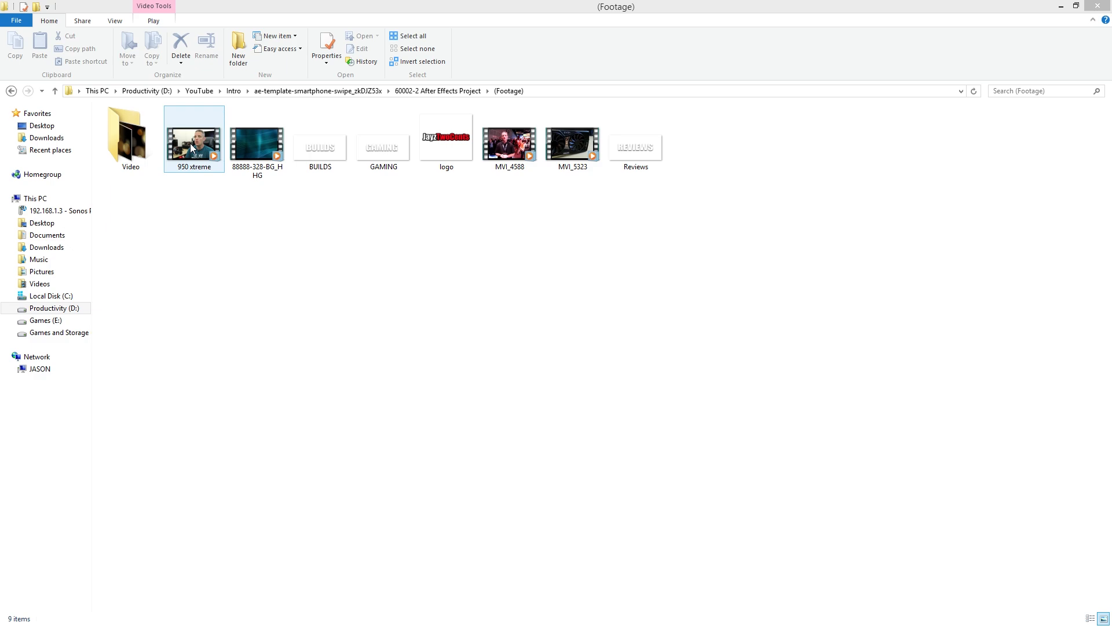
{"action": "left_click", "coordinate": [258, 142]}
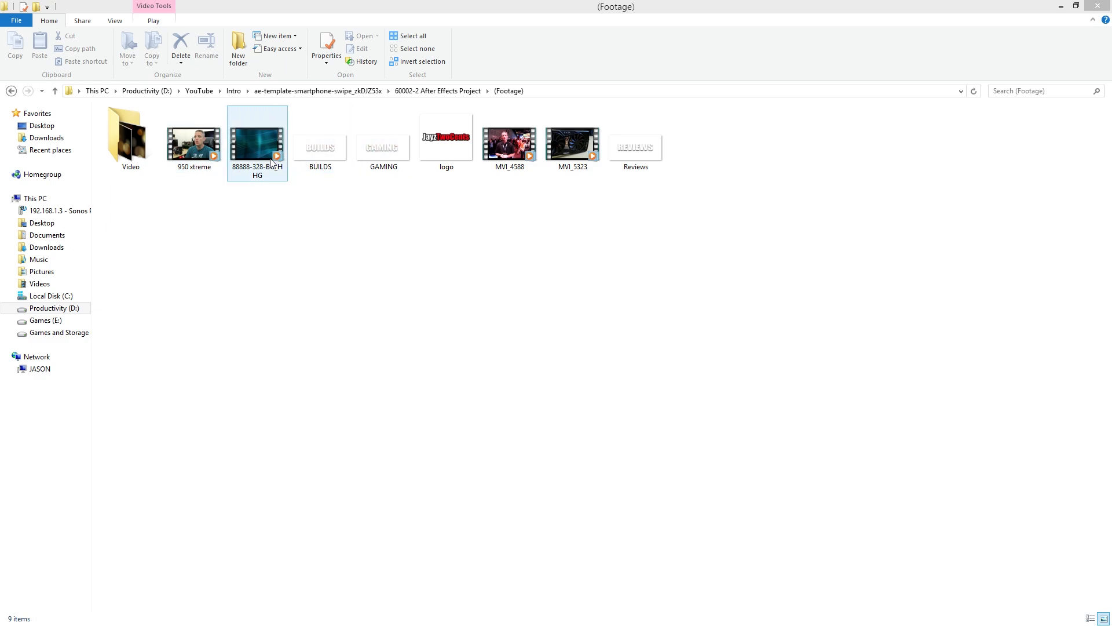
{"action": "left_click", "coordinate": [446, 138]}
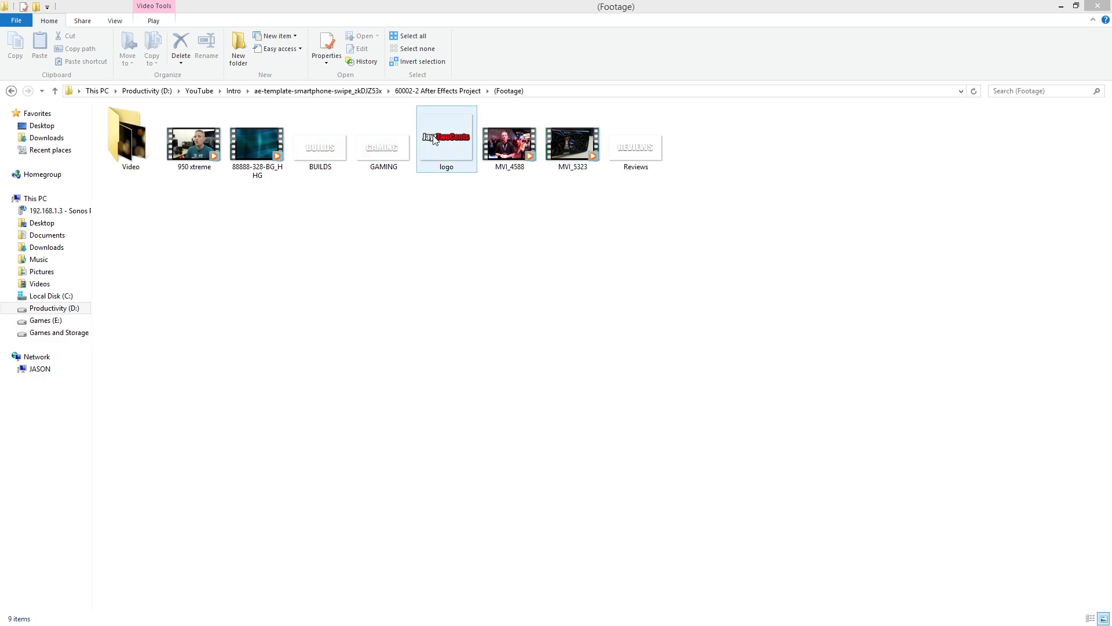
{"action": "left_click", "coordinate": [257, 141]}
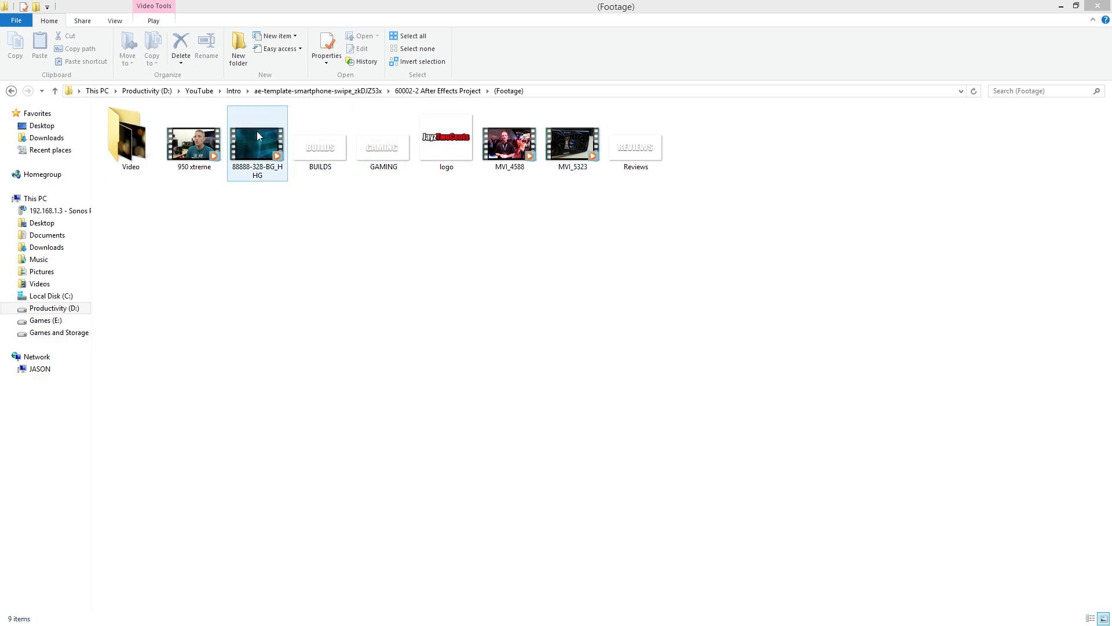
{"action": "mouse_move", "coordinate": [263, 146]}
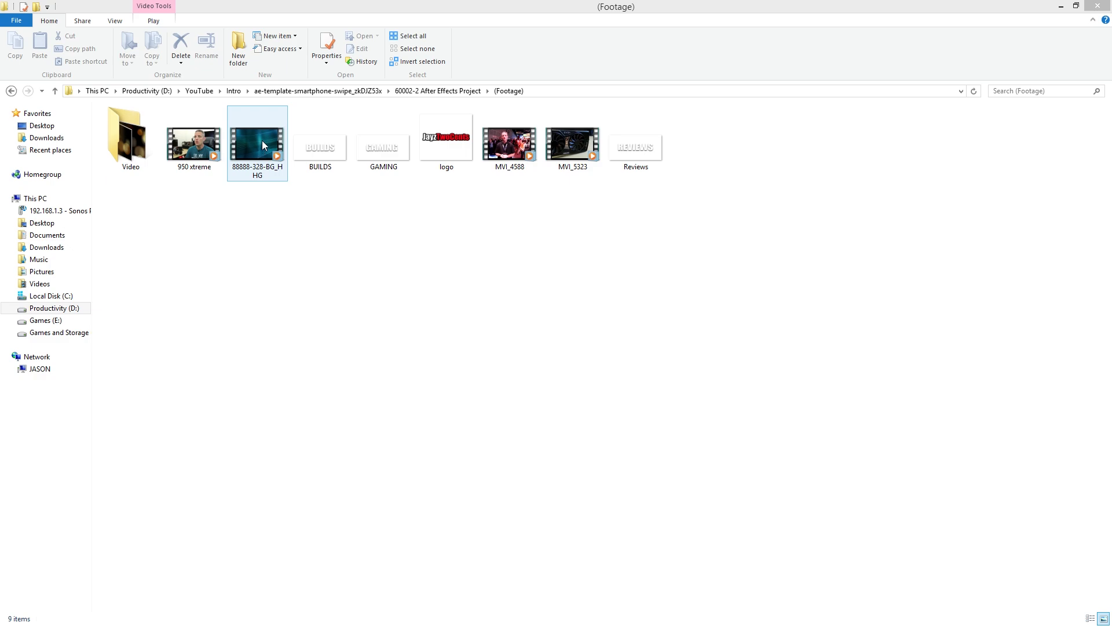
Step: Go up to the 60002-2 After Effects Project folder and select the Phone Track2 project file
{"action": "left_click", "coordinate": [12, 90]}
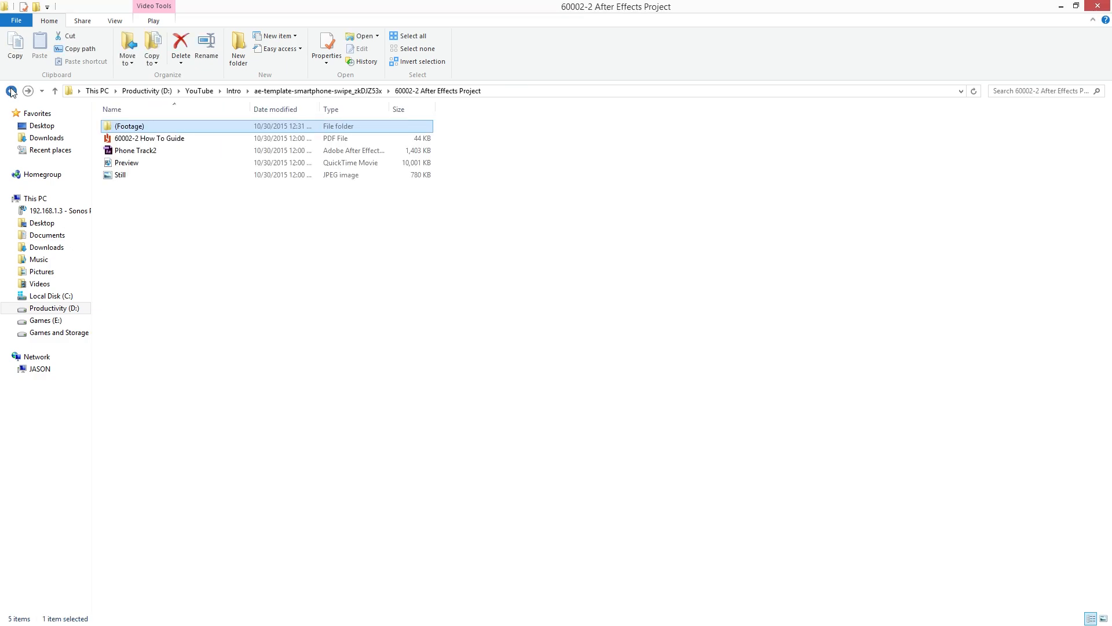
{"action": "left_click", "coordinate": [134, 151]}
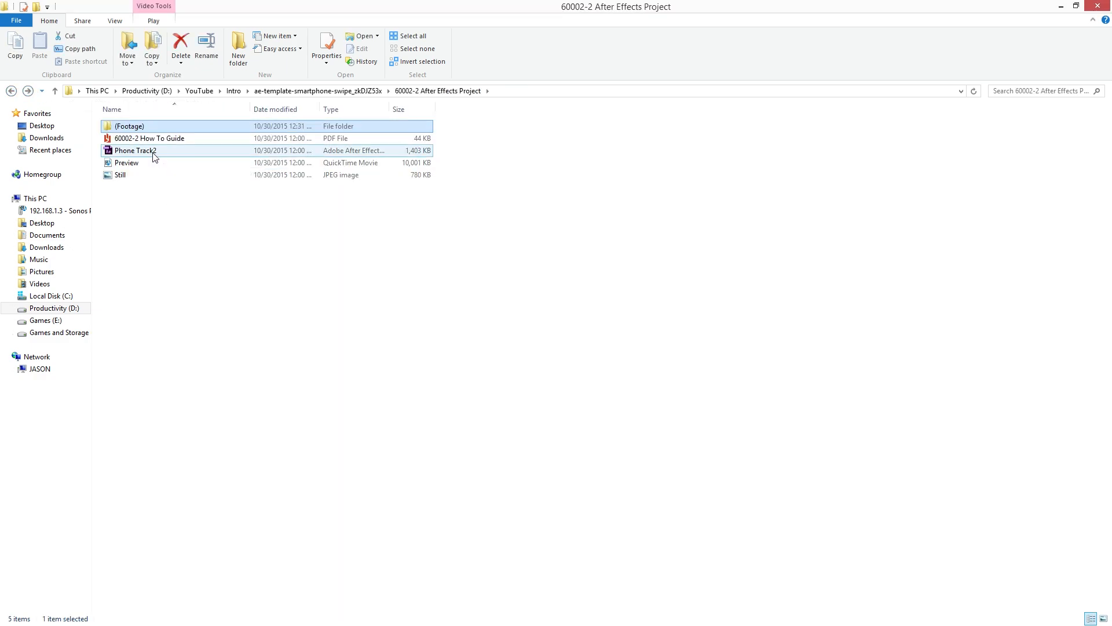
{"action": "mouse_move", "coordinate": [153, 154]}
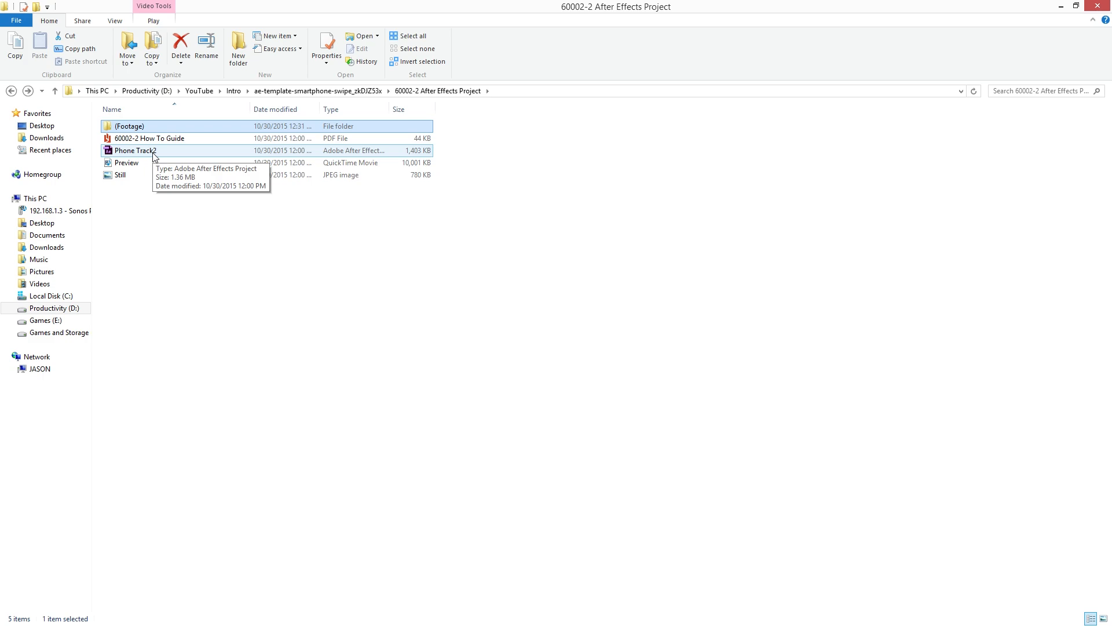
{"action": "left_click", "coordinate": [134, 150]}
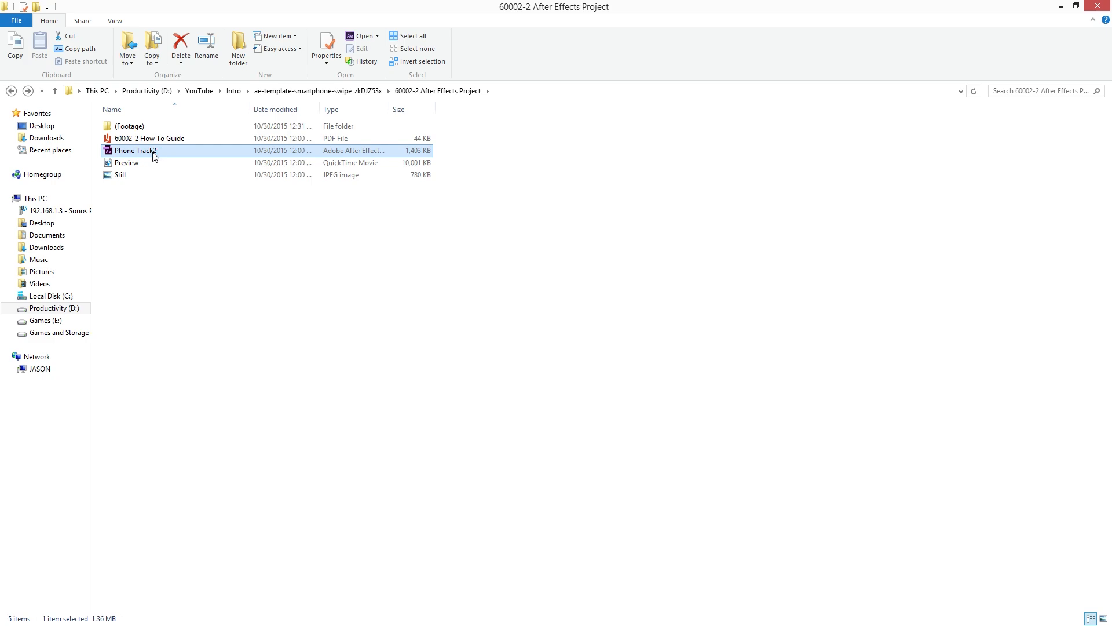
Step: Open Phone Track2.aep in After Effects, accepting conversion to the current version
{"action": "double_click", "coordinate": [134, 151]}
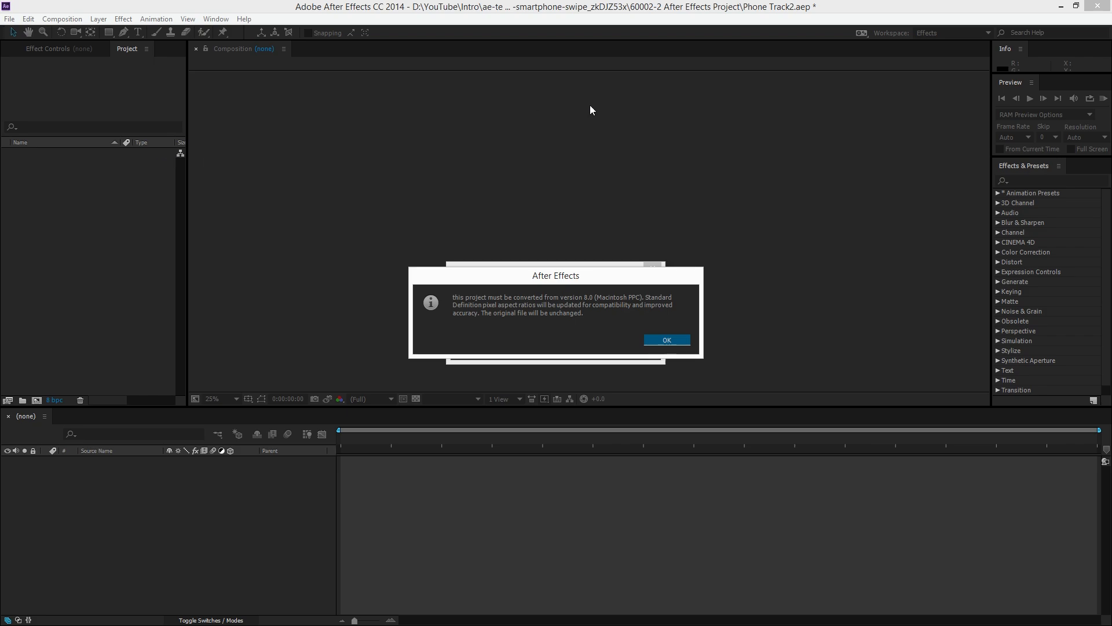
{"action": "mouse_move", "coordinate": [666, 339]}
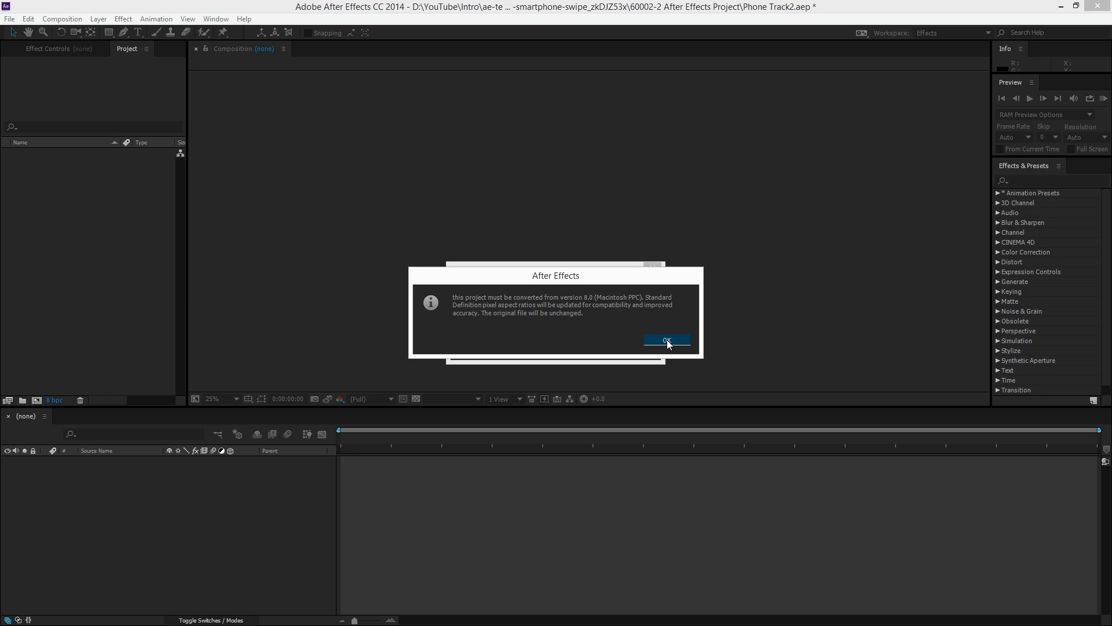
{"action": "left_click", "coordinate": [665, 340]}
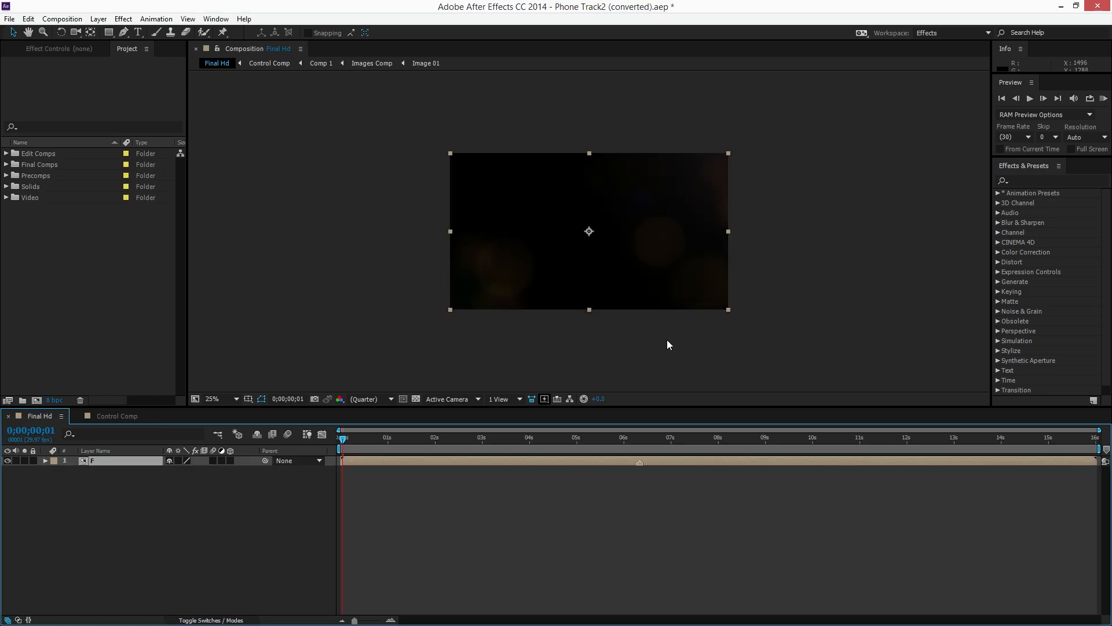
Step: Set the Final Hd composition viewer magnification to 50%
{"action": "left_click", "coordinate": [217, 397]}
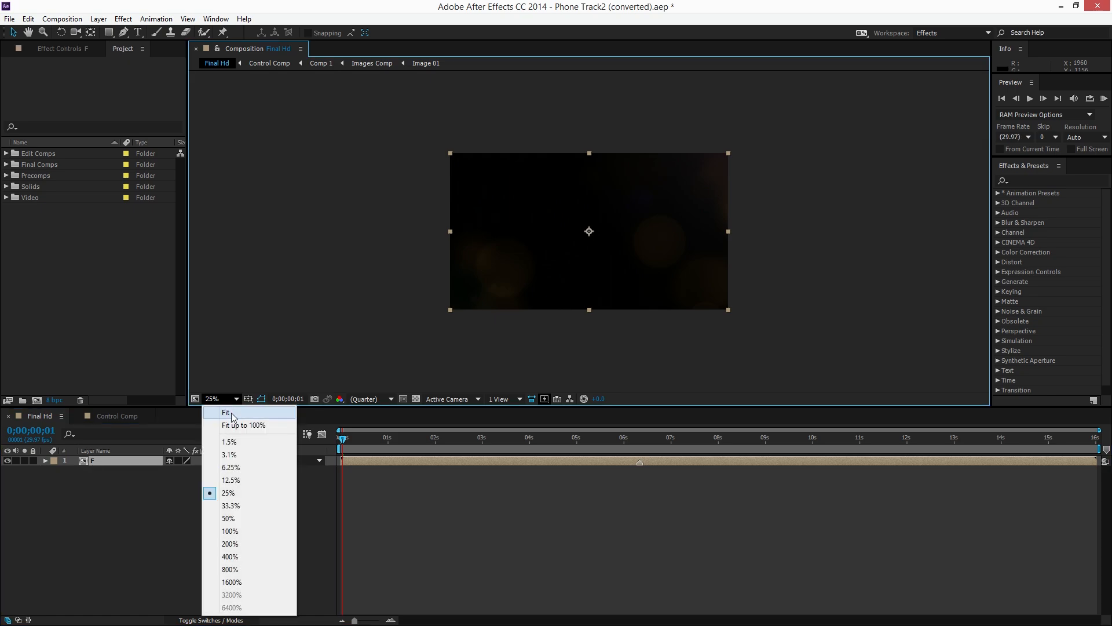
{"action": "left_click", "coordinate": [229, 518]}
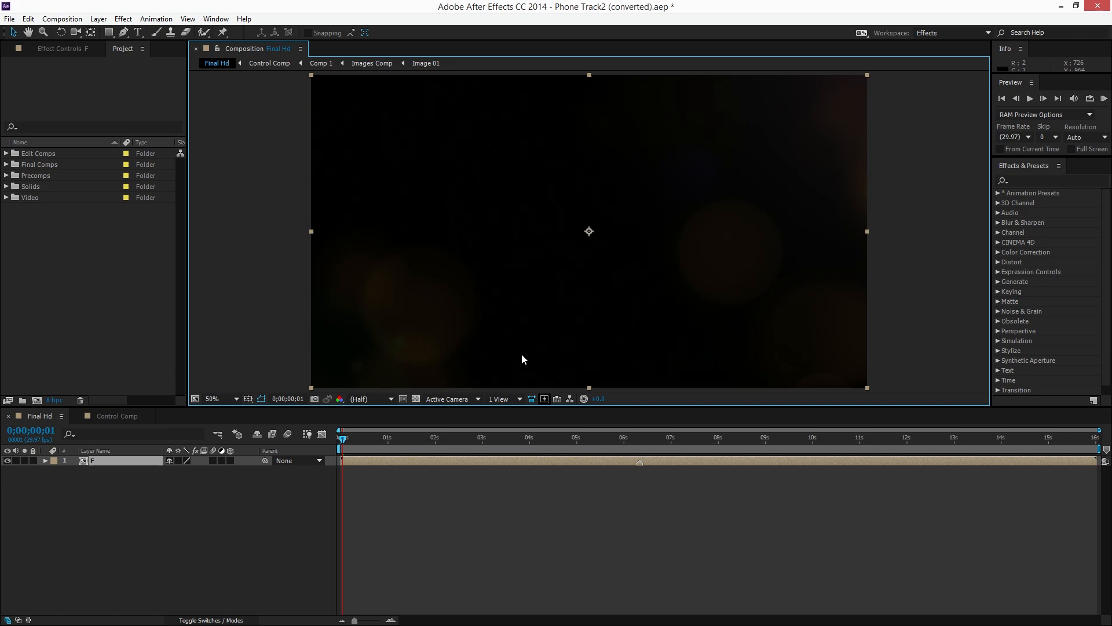
{"action": "mouse_move", "coordinate": [561, 404]}
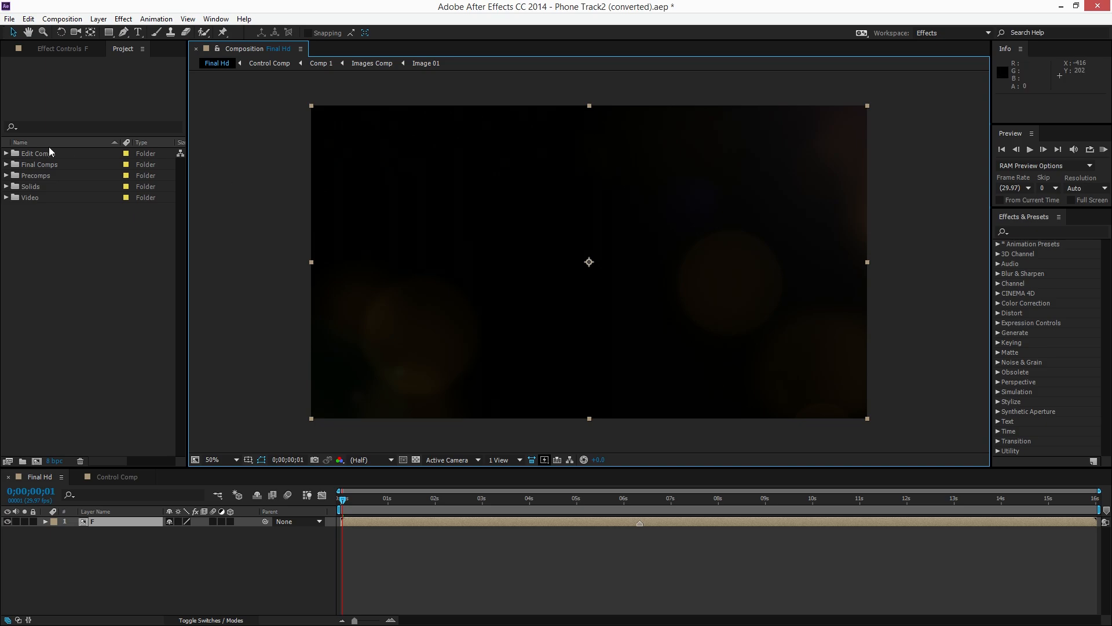
{"action": "mouse_move", "coordinate": [23, 156]}
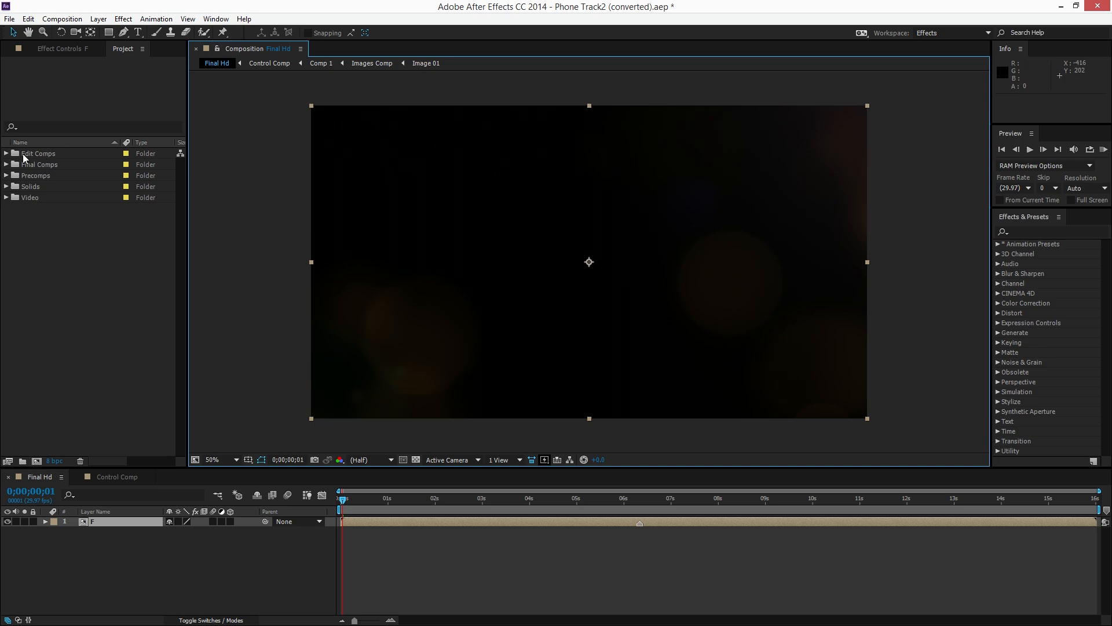
{"action": "mouse_move", "coordinate": [78, 166]}
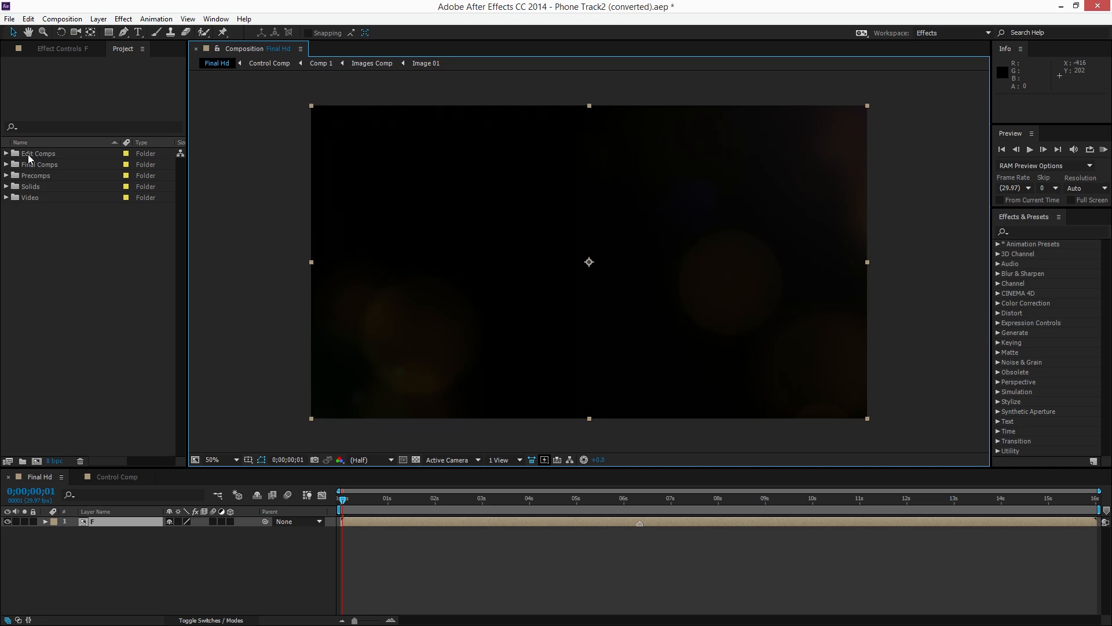
Step: Expand the Edit Comps folder and scrub through the phone footage in the Final Hd timeline
{"action": "left_click", "coordinate": [6, 153]}
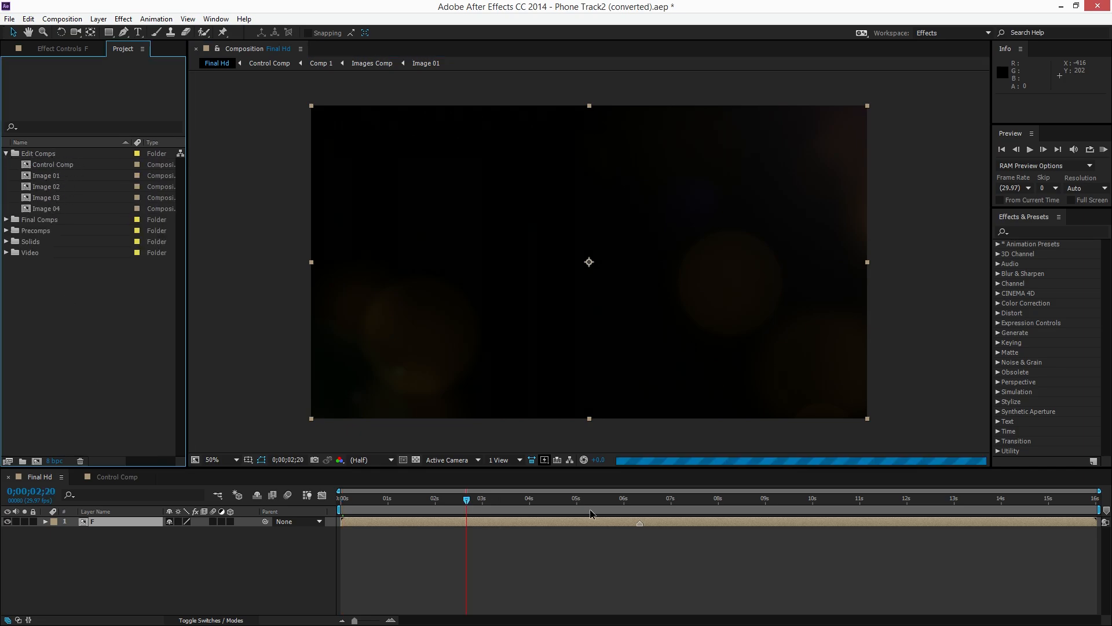
{"action": "left_click", "coordinate": [1006, 498]}
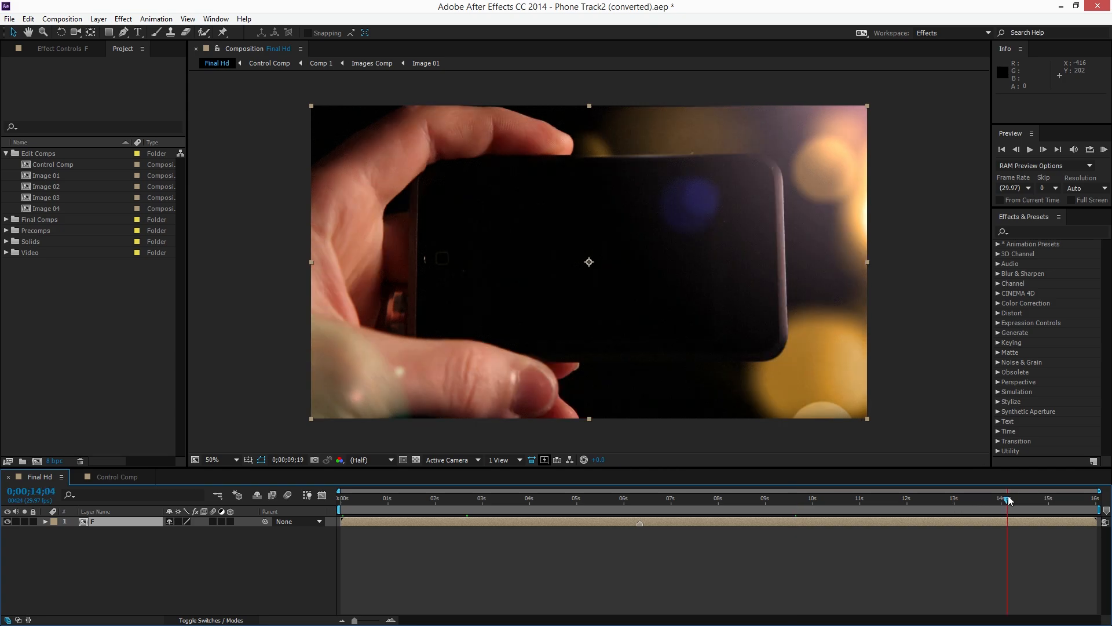
{"action": "left_click", "coordinate": [391, 498]}
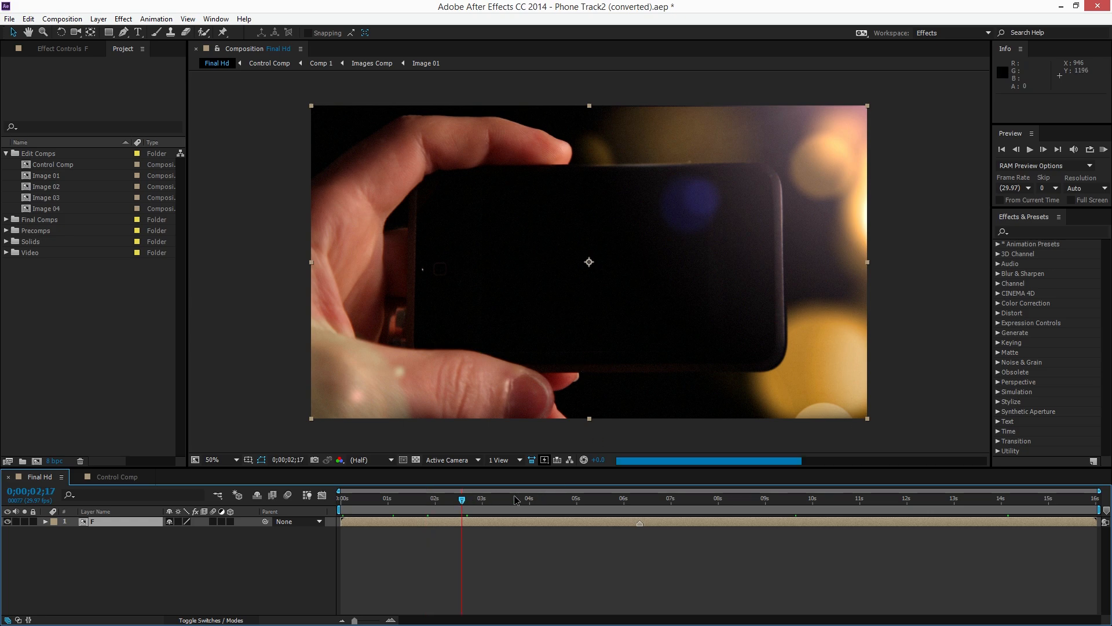
{"action": "left_click", "coordinate": [717, 498]}
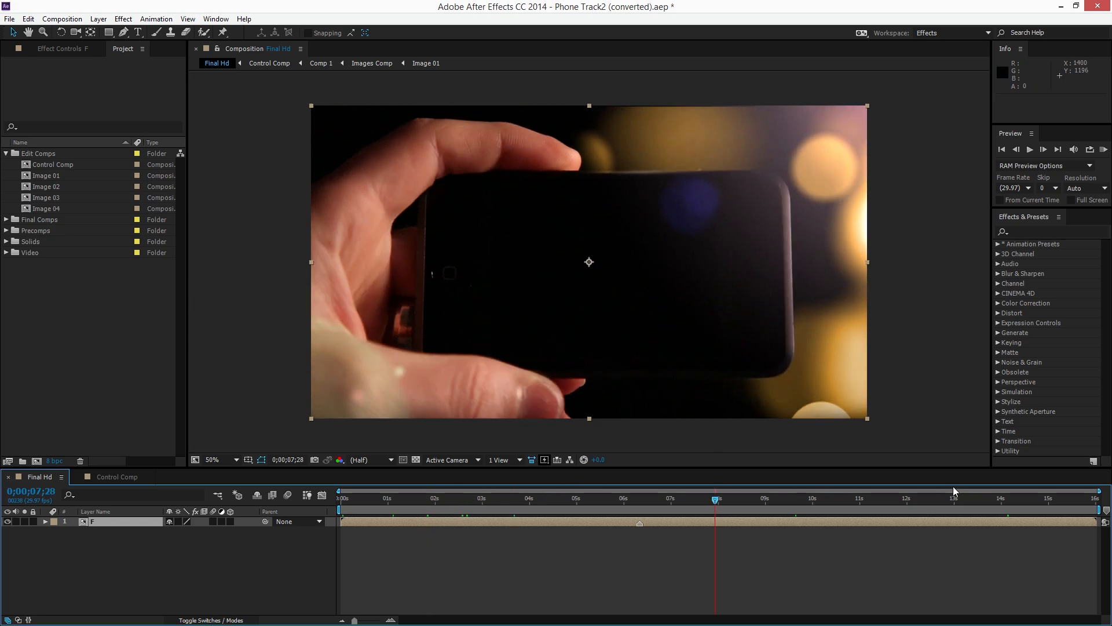
{"action": "left_click", "coordinate": [982, 501]}
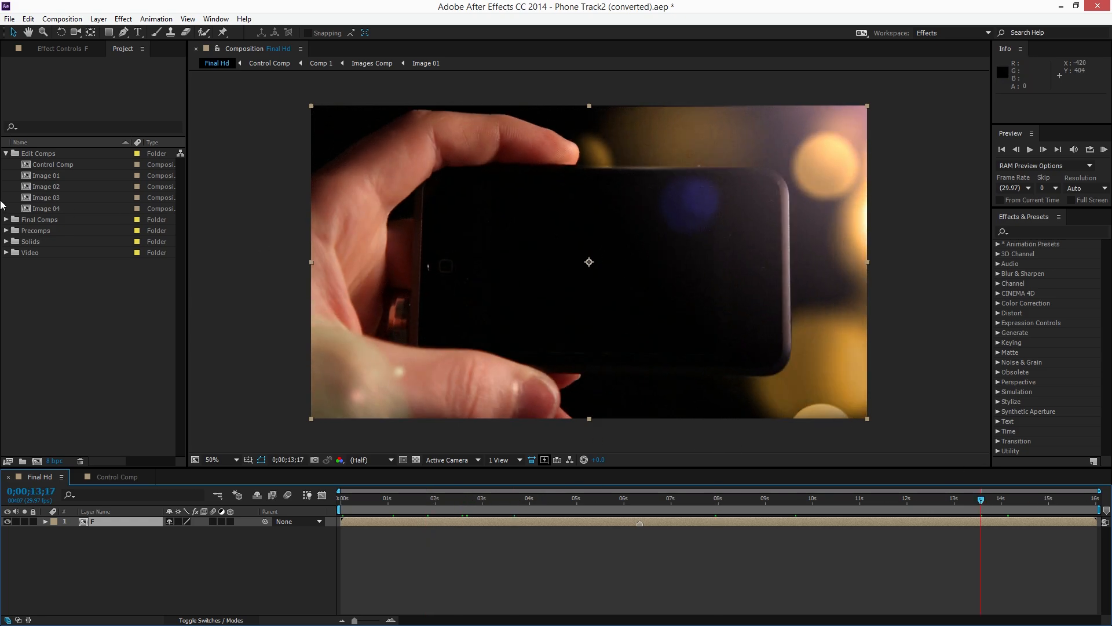
Step: Select the Image 03 and Image 04 compositions in the Project panel
{"action": "left_click", "coordinate": [47, 197]}
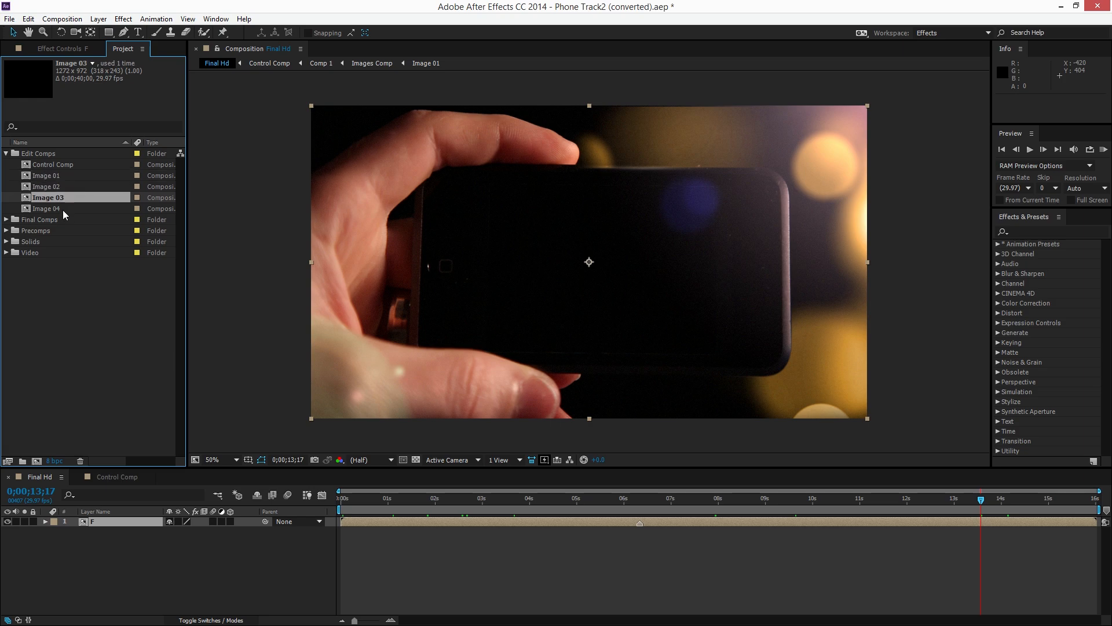
{"action": "left_click", "coordinate": [47, 208]}
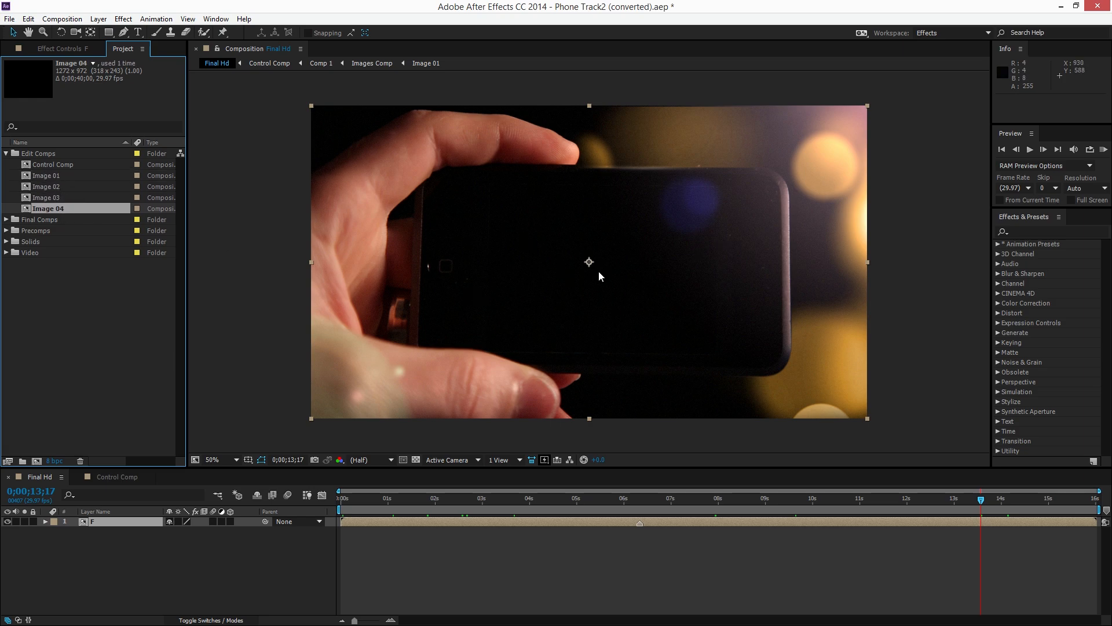
{"action": "mouse_move", "coordinate": [34, 177]}
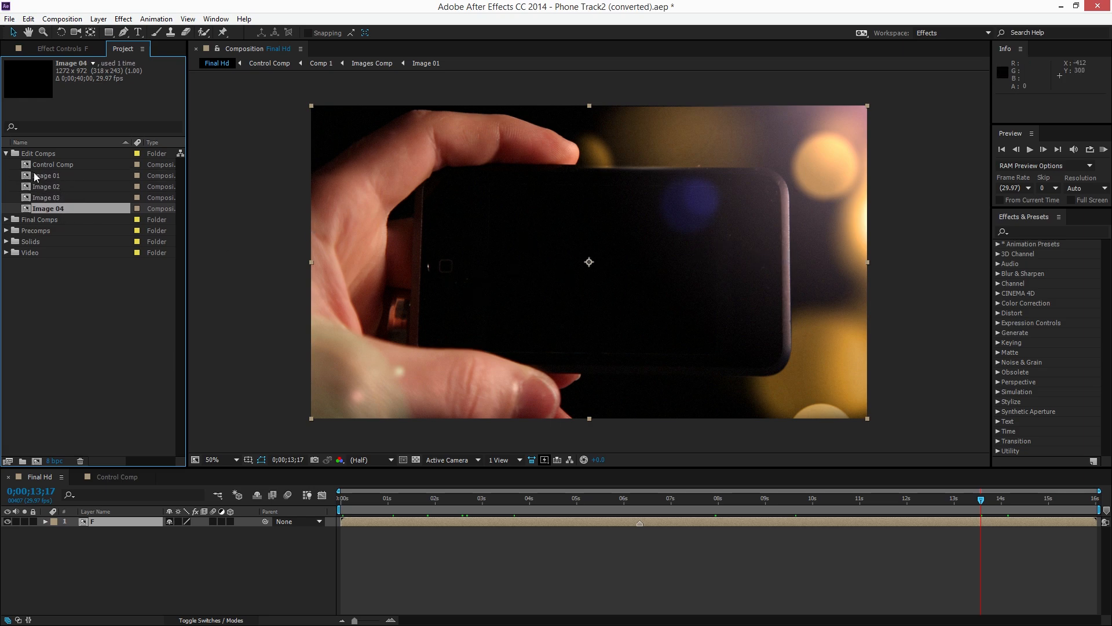
Step: Open the empty Image 01 composition from the Project panel
{"action": "double_click", "coordinate": [47, 175]}
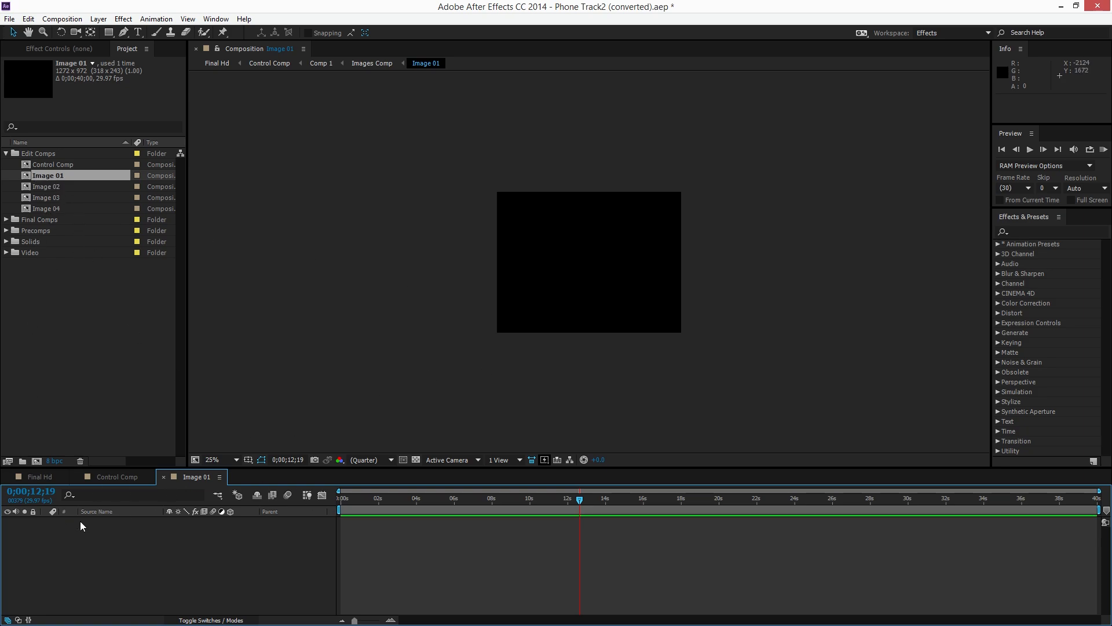
{"action": "left_click", "coordinate": [39, 477]}
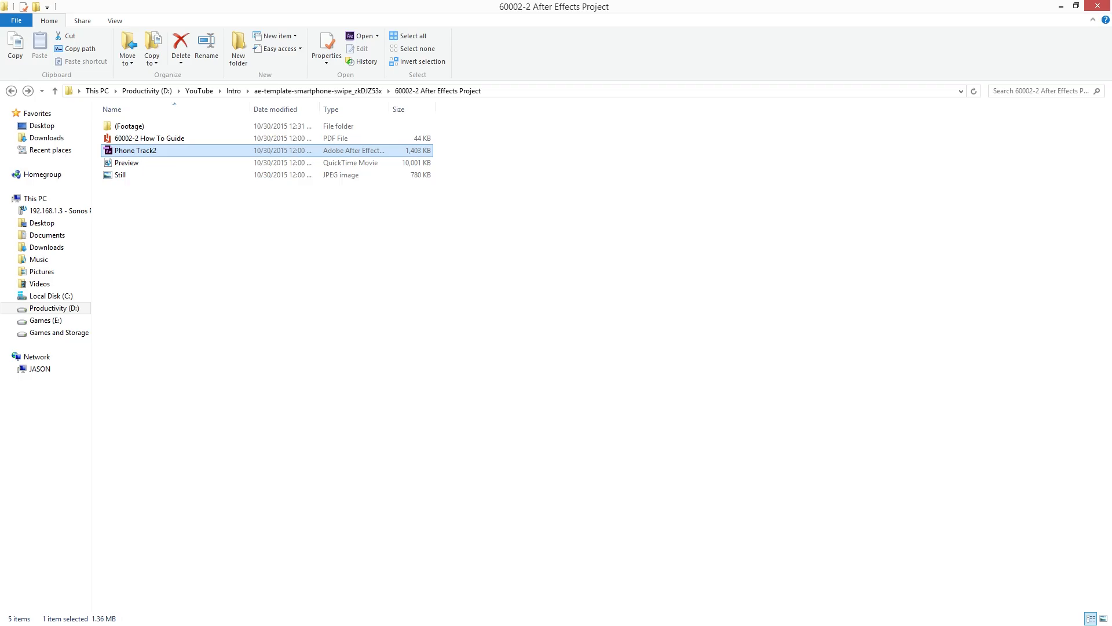
Step: Import the eight clips and images from the Footage folder into the After Effects Project panel
{"action": "double_click", "coordinate": [129, 126]}
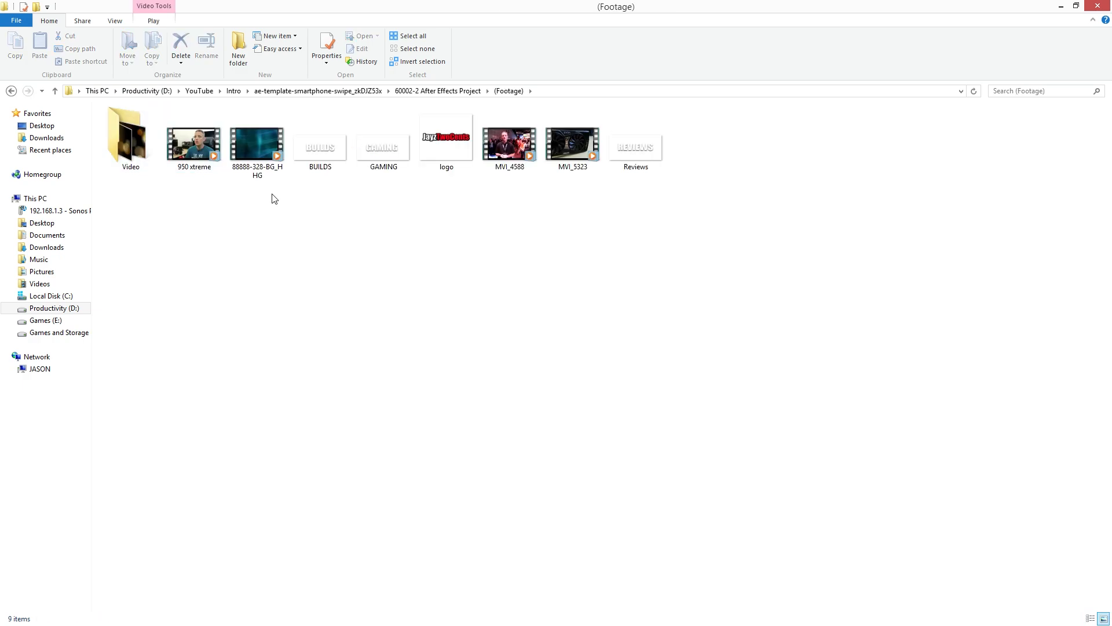
{"action": "mouse_move", "coordinate": [453, 8]}
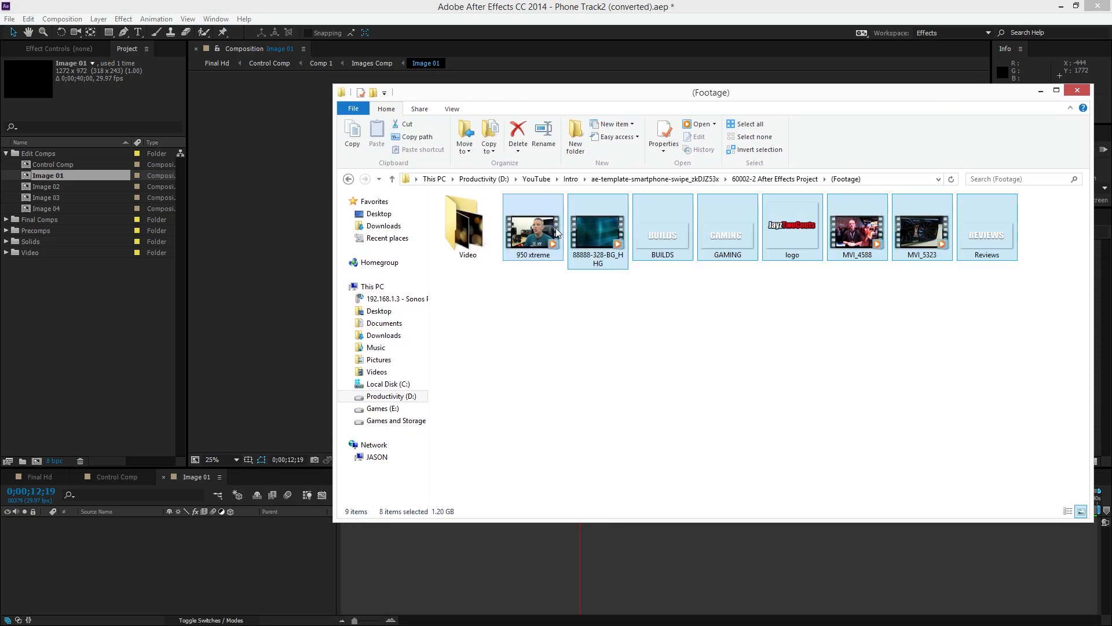
{"action": "left_click", "coordinate": [77, 411]}
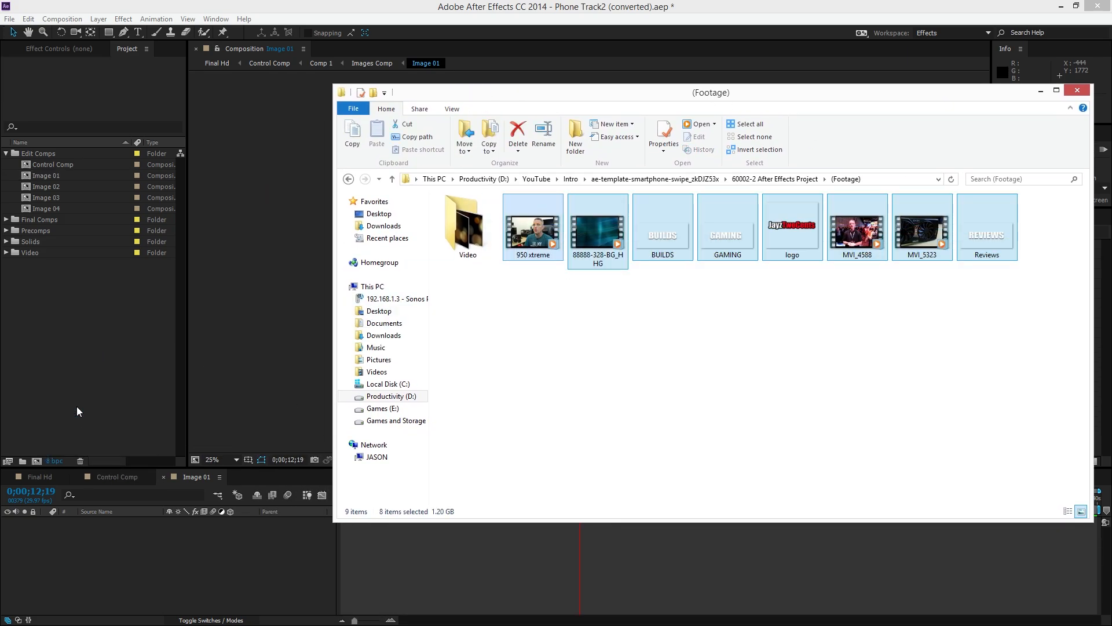
{"action": "left_click", "coordinate": [1076, 91]}
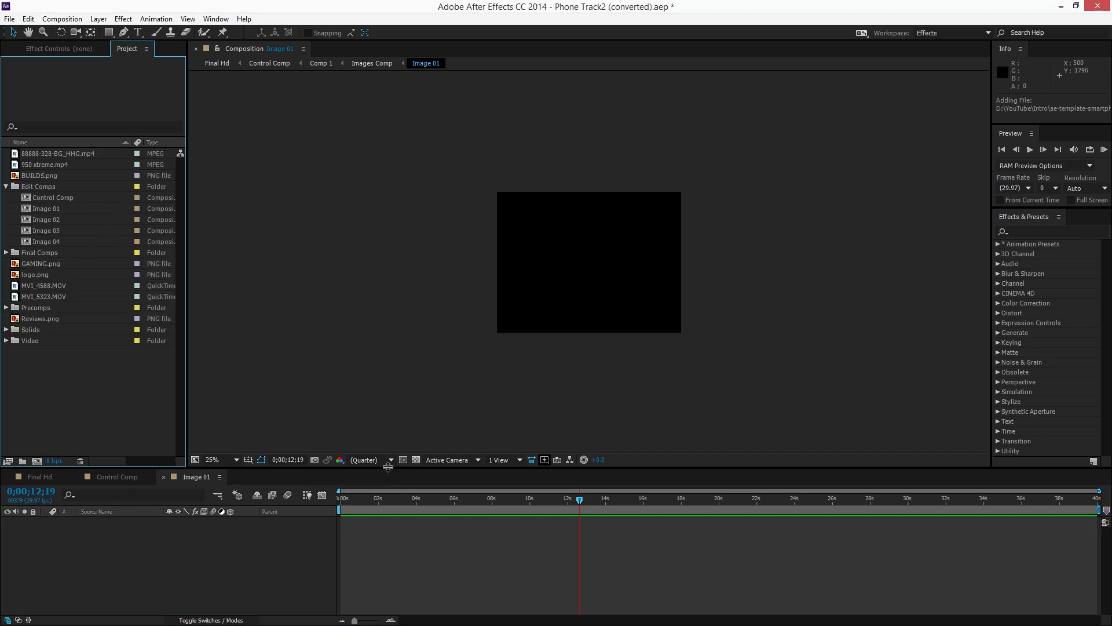
{"action": "mouse_move", "coordinate": [414, 361]}
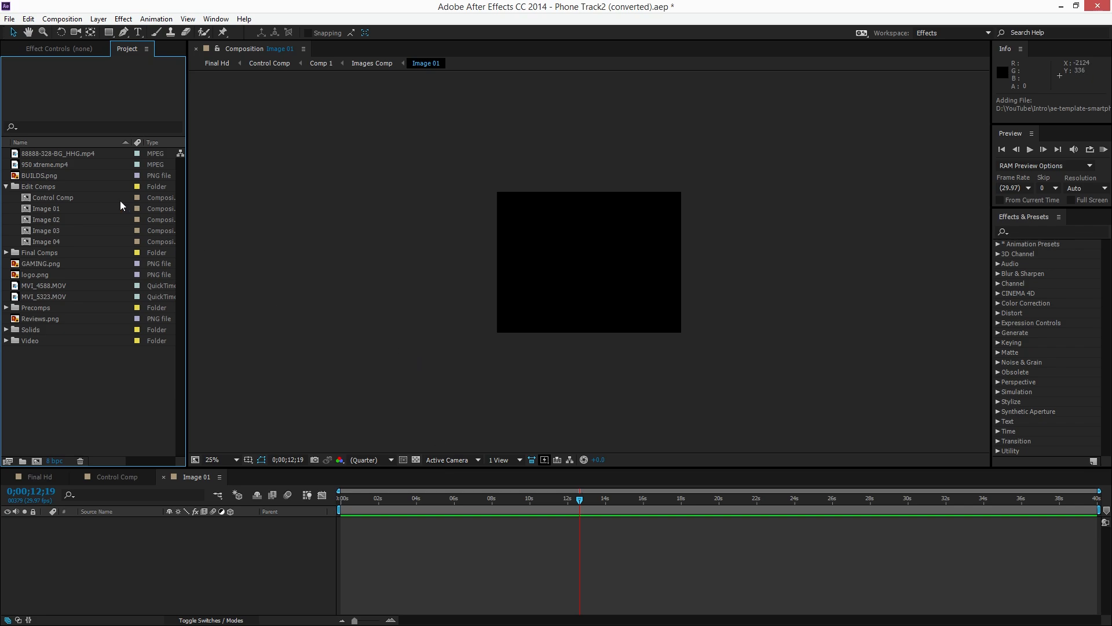
{"action": "mouse_move", "coordinate": [64, 267]}
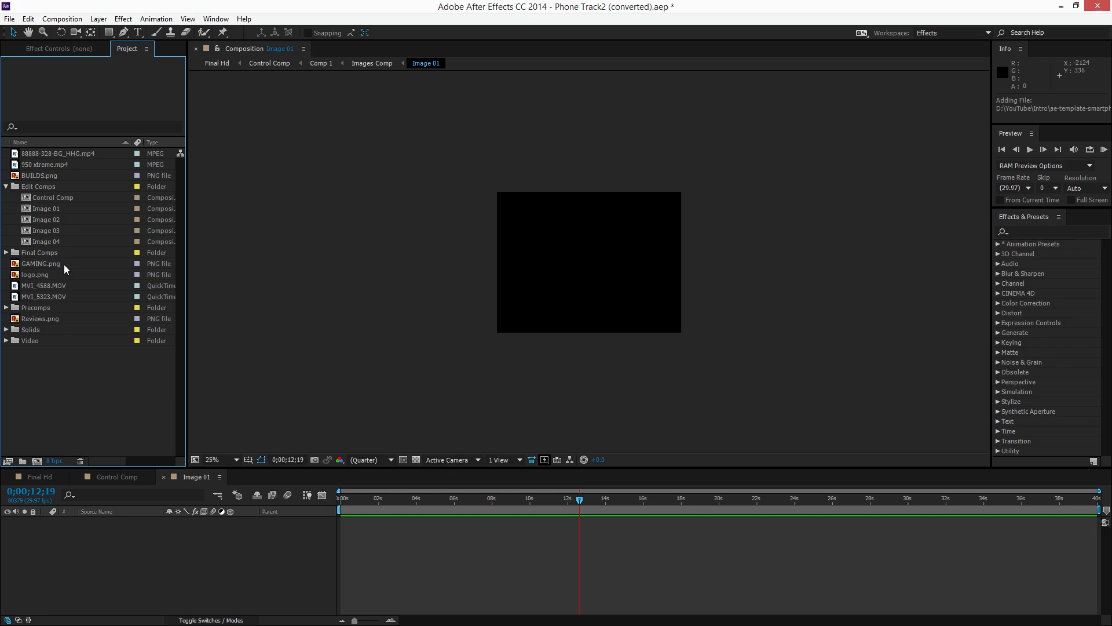
Step: Place the MVI_5323.MOV graphics card clip into the Image 01 composition
{"action": "left_click", "coordinate": [44, 285]}
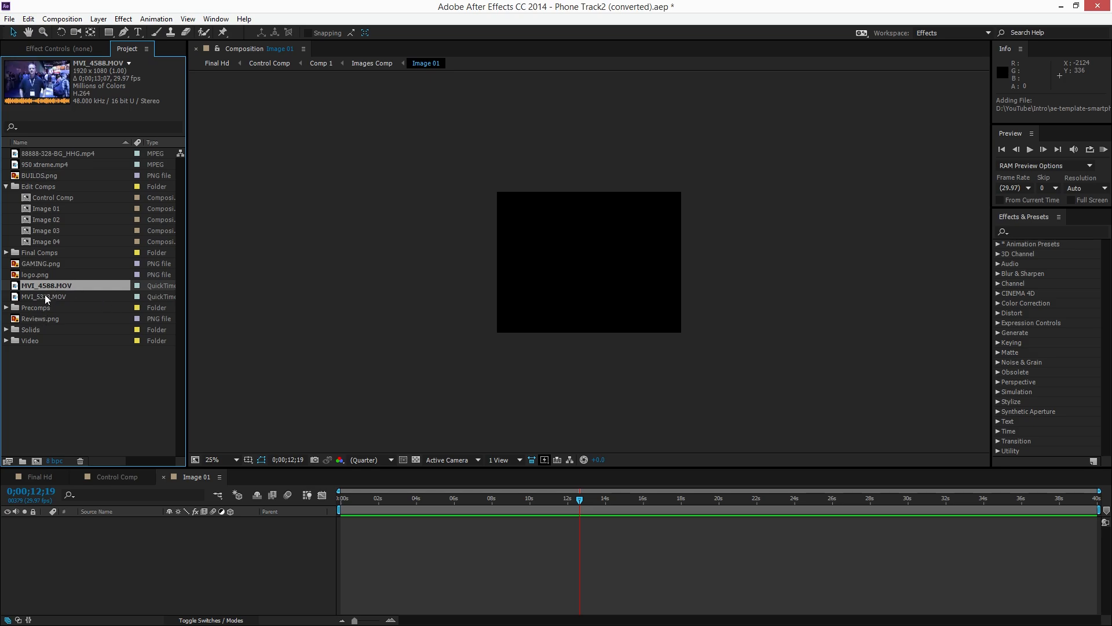
{"action": "left_click", "coordinate": [46, 295]}
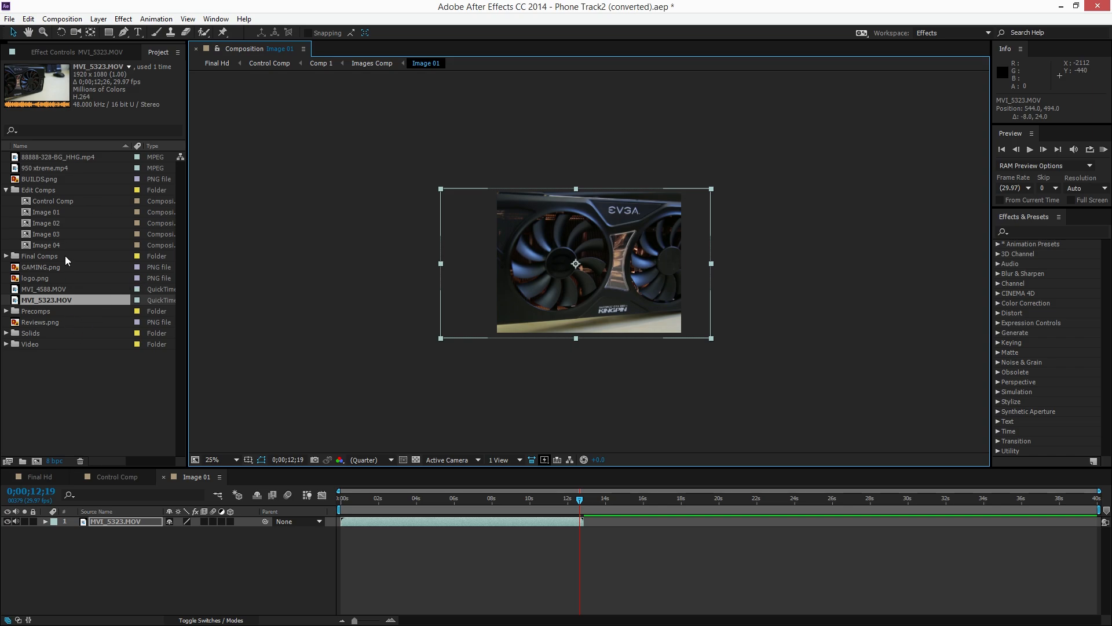
Step: Layer the BUILDS title image over the graphics card clip in Image 01
{"action": "left_click", "coordinate": [40, 179]}
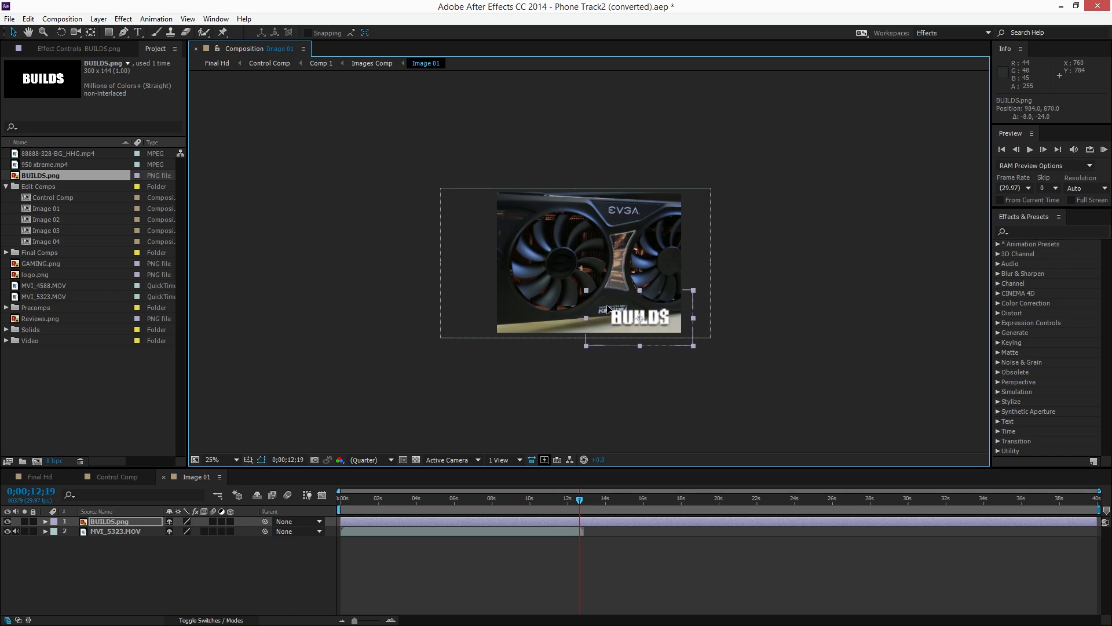
{"action": "mouse_move", "coordinate": [742, 519]}
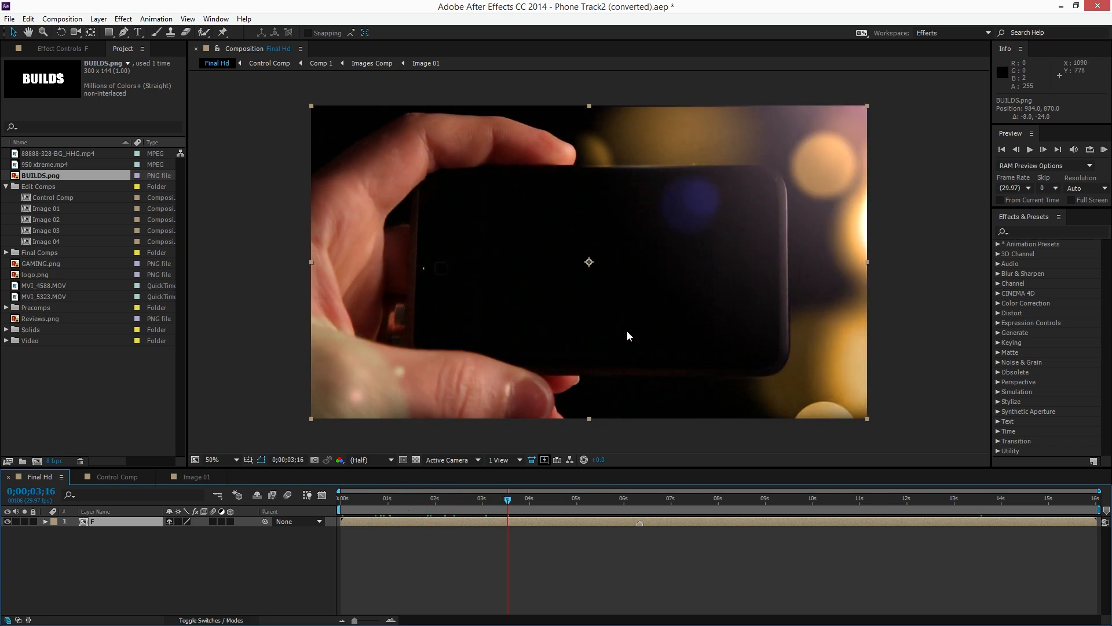
Step: Fill Image 02 with the MVI_4588.MOV gaming clip and GAMING label, then return to Final Hd
{"action": "double_click", "coordinate": [45, 220]}
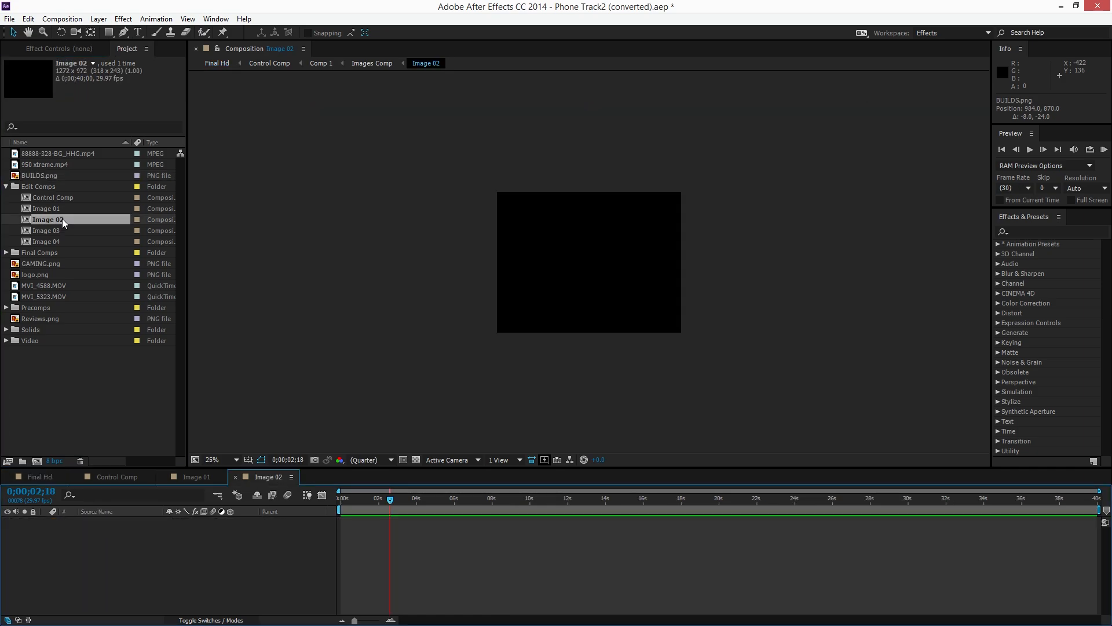
{"action": "mouse_move", "coordinate": [57, 221]}
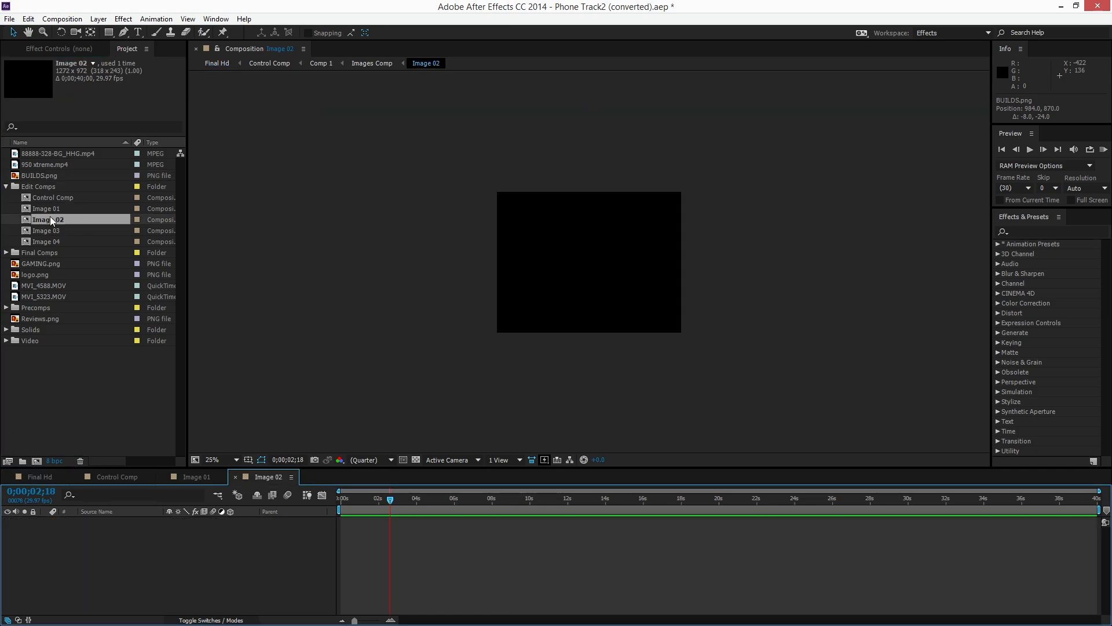
{"action": "mouse_move", "coordinate": [241, 548]}
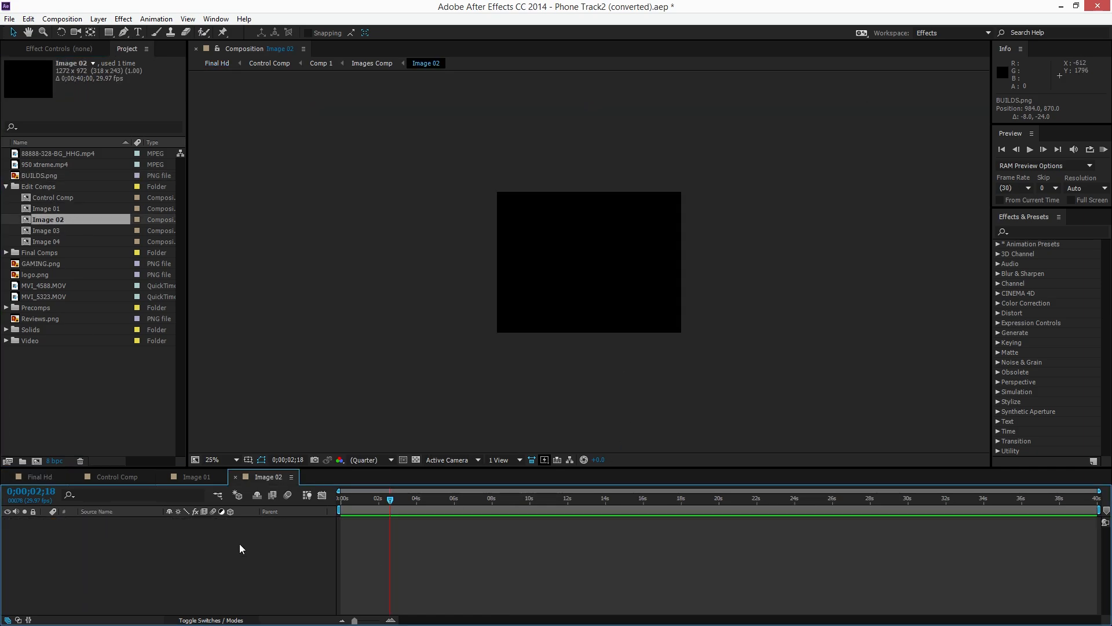
{"action": "mouse_move", "coordinate": [57, 277]}
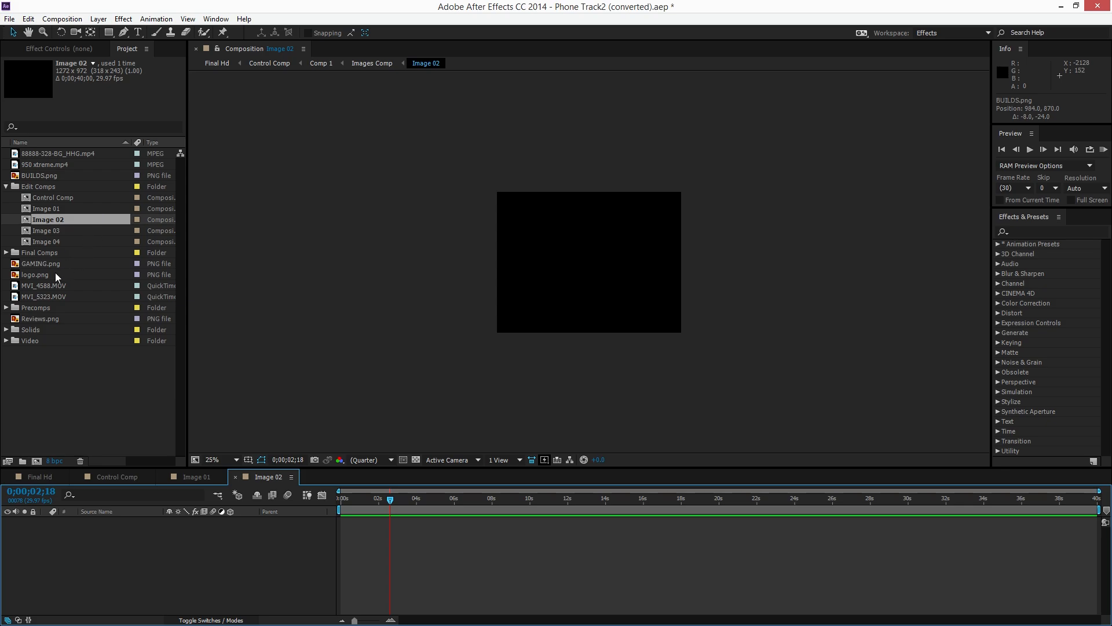
{"action": "mouse_move", "coordinate": [81, 165]}
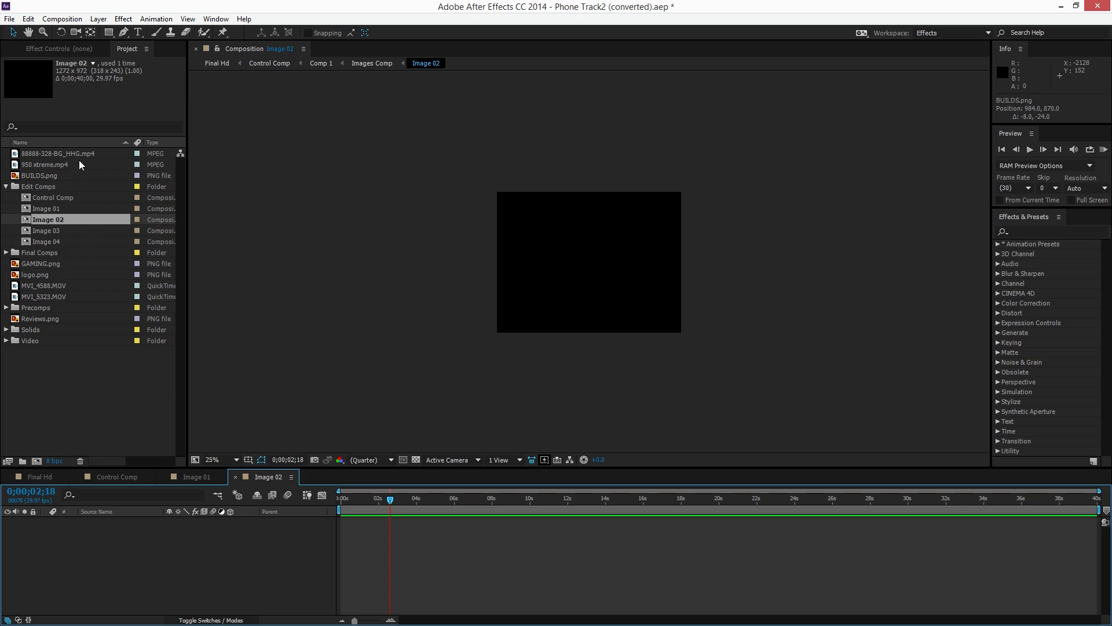
{"action": "left_click", "coordinate": [45, 163]}
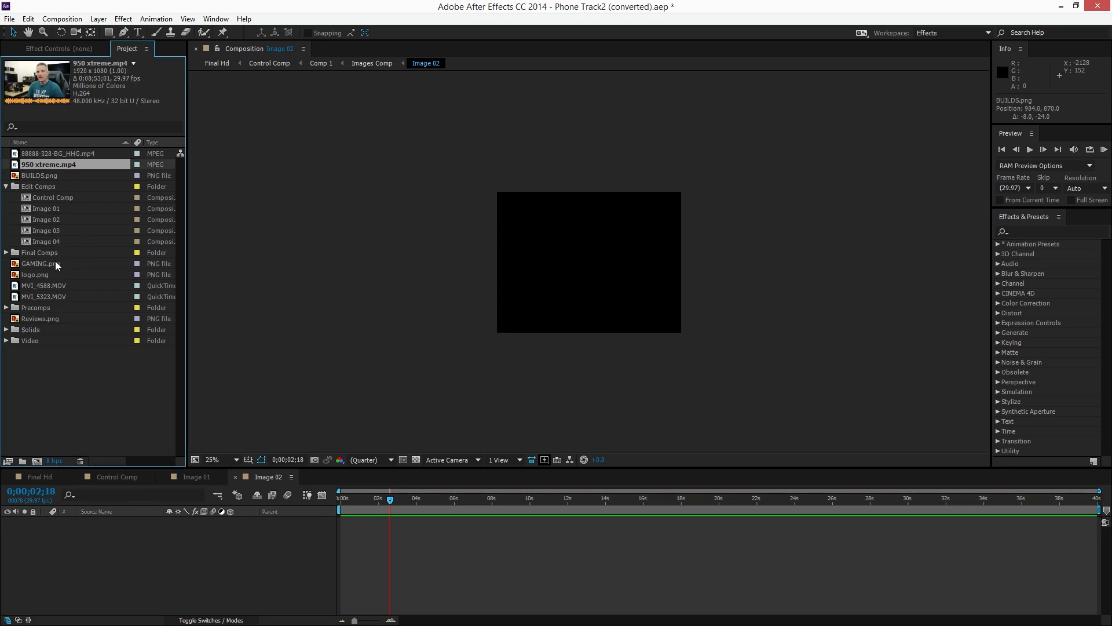
{"action": "left_click", "coordinate": [44, 285]}
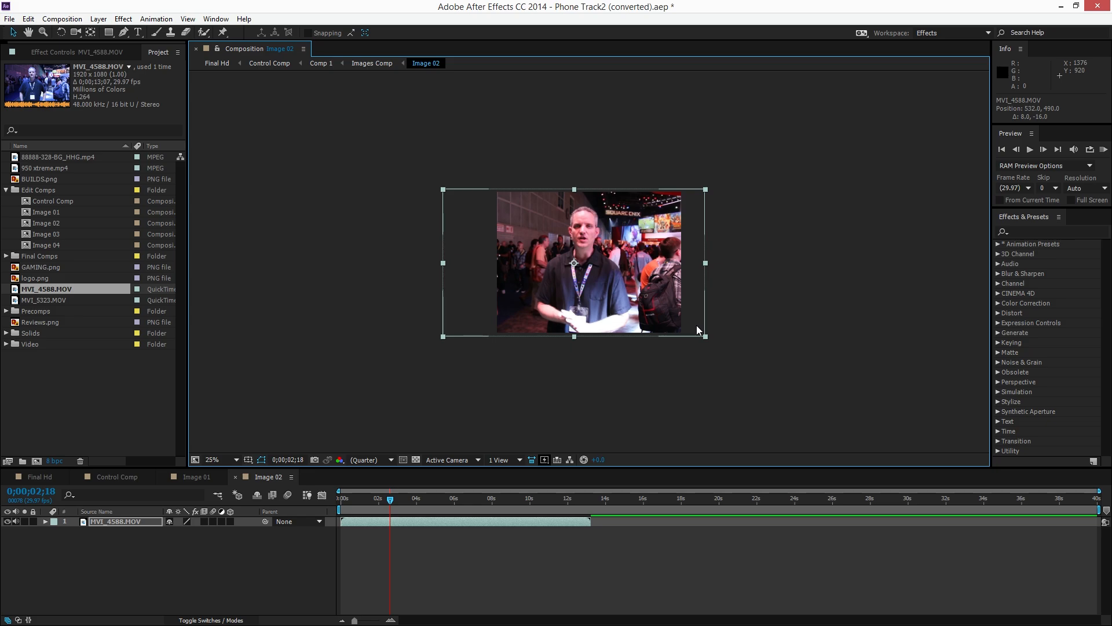
{"action": "mouse_move", "coordinate": [39, 325]}
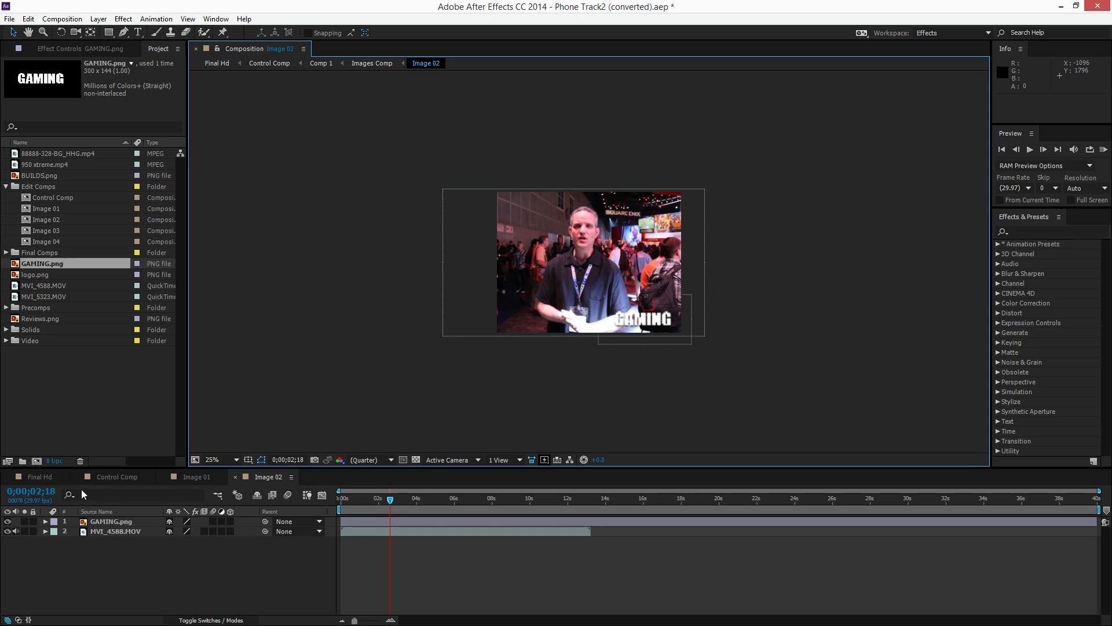
{"action": "left_click", "coordinate": [41, 476]}
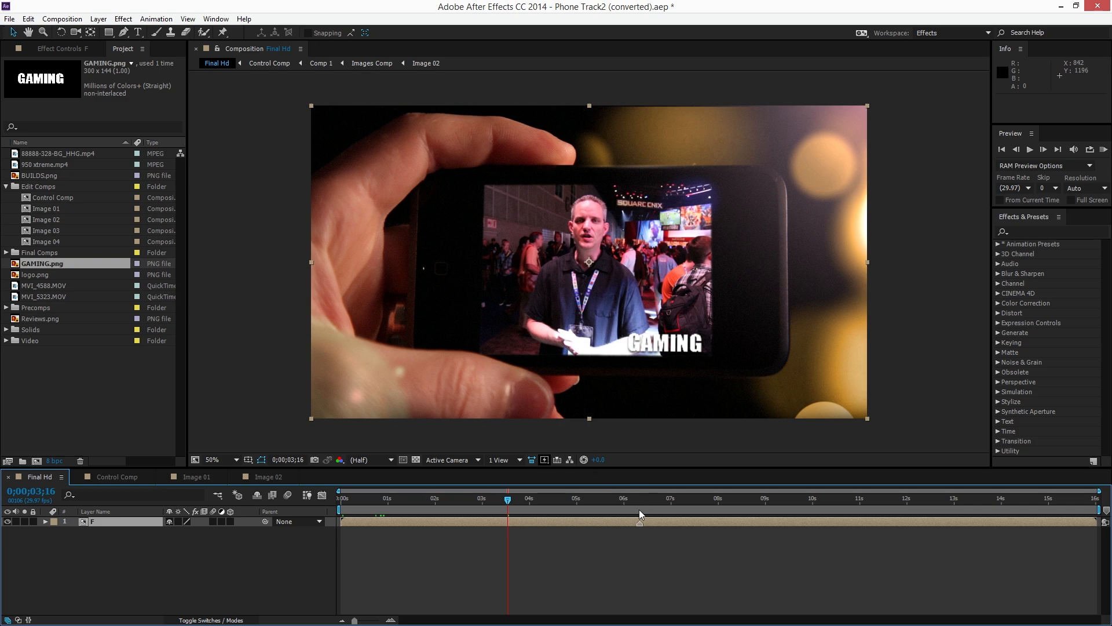
Step: Open Image 03 and layer the REVIEWS label over the 950 xtreme.mp4 clip
{"action": "double_click", "coordinate": [46, 230]}
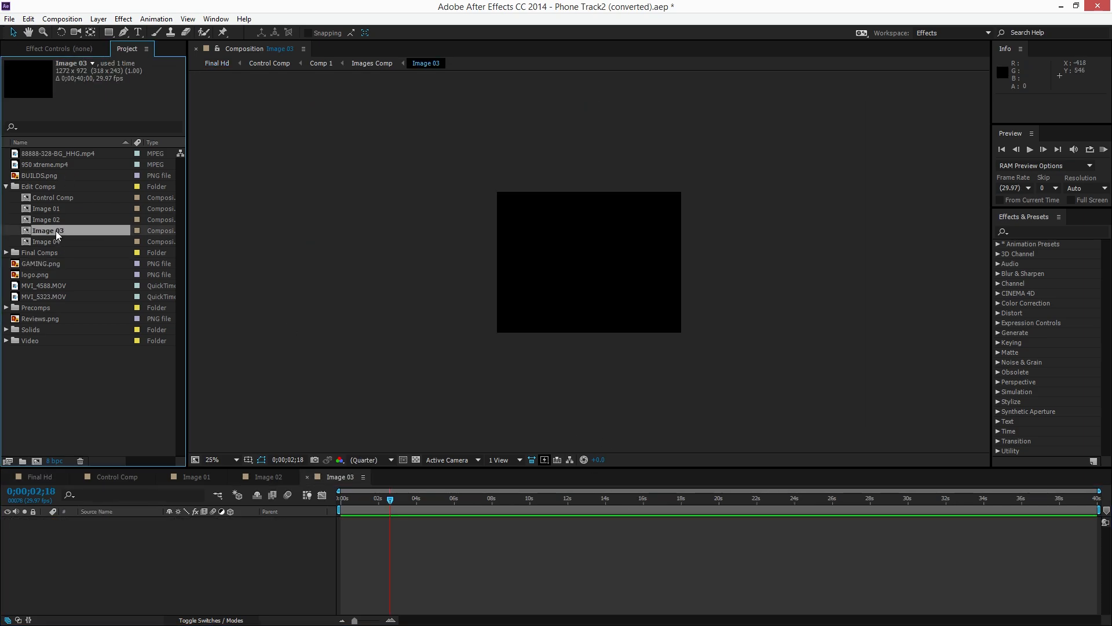
{"action": "left_click", "coordinate": [47, 163]}
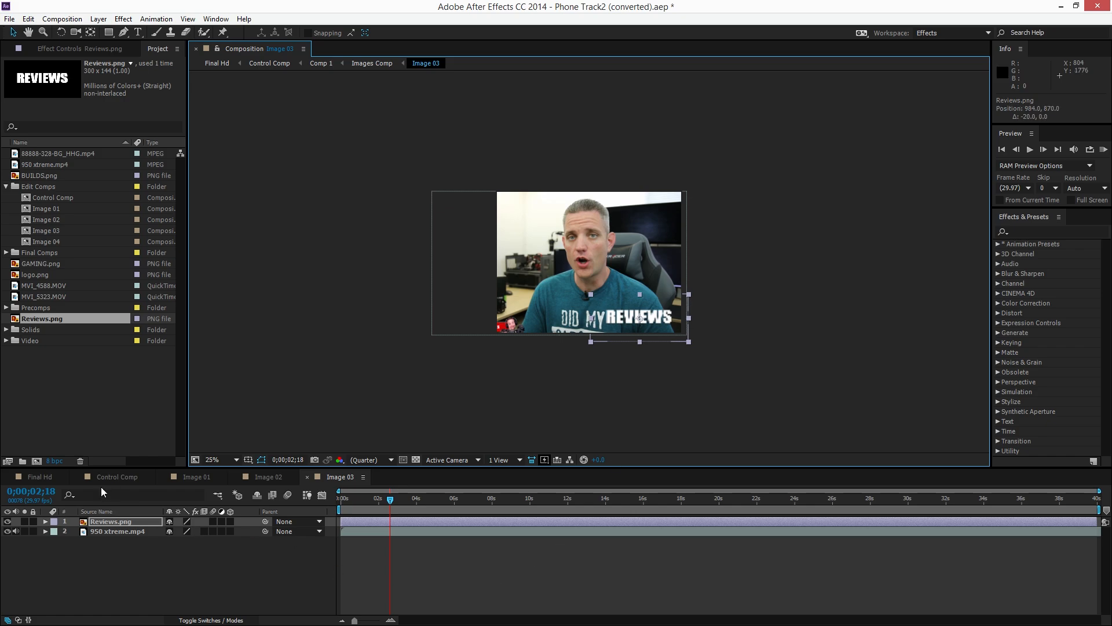
Step: Return to Final Hd and scrub around 6-7 seconds to preview the reviews clip on the phone
{"action": "left_click", "coordinate": [39, 476]}
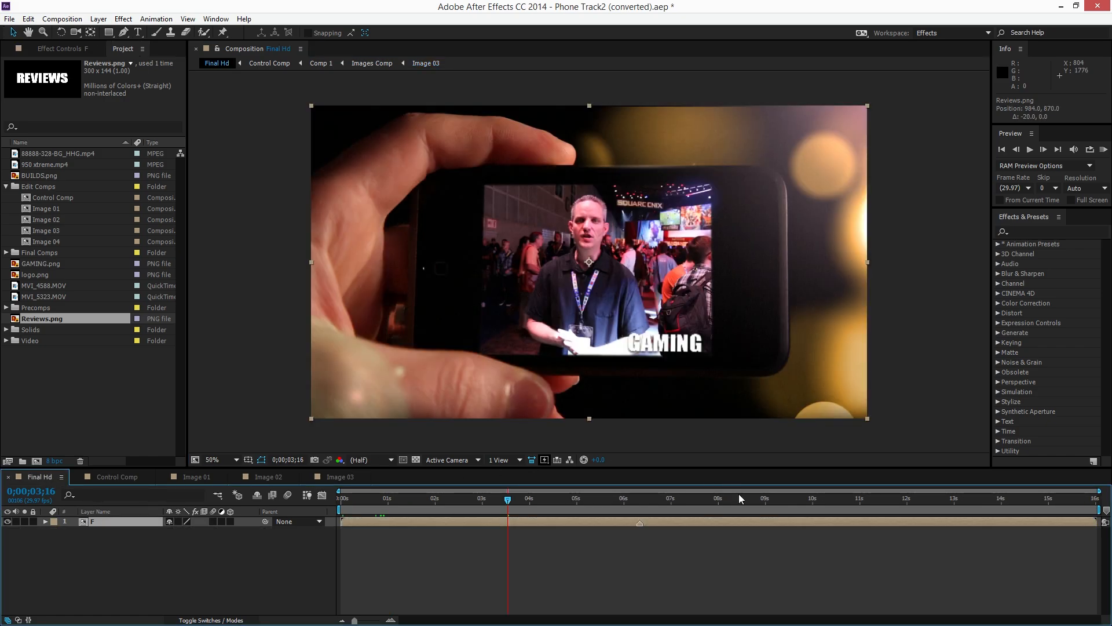
{"action": "left_click", "coordinate": [686, 498]}
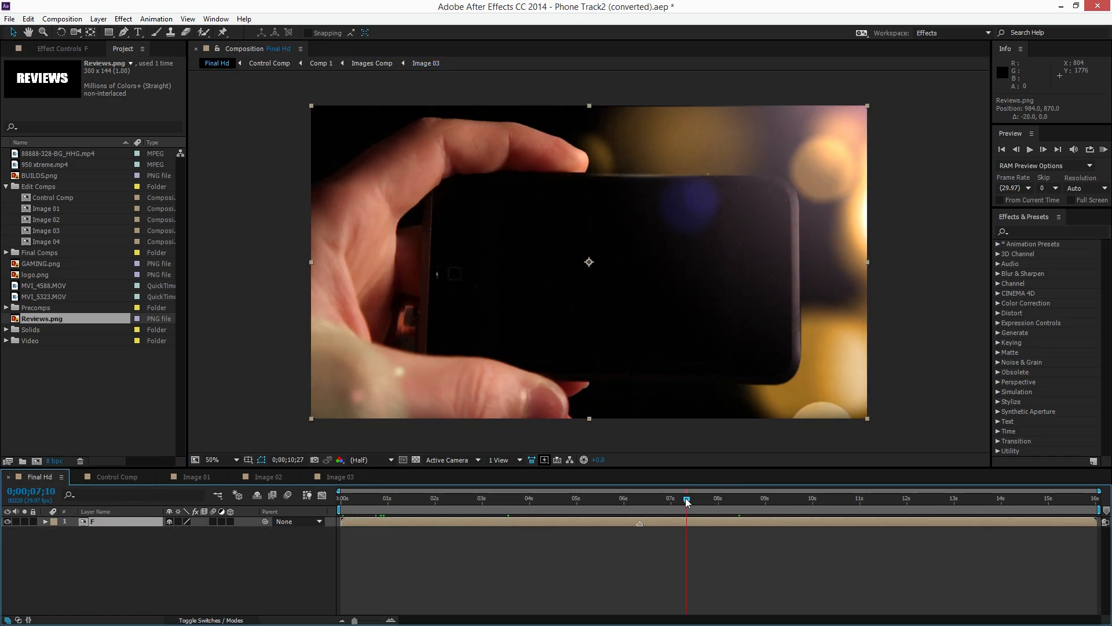
{"action": "left_click", "coordinate": [653, 499]}
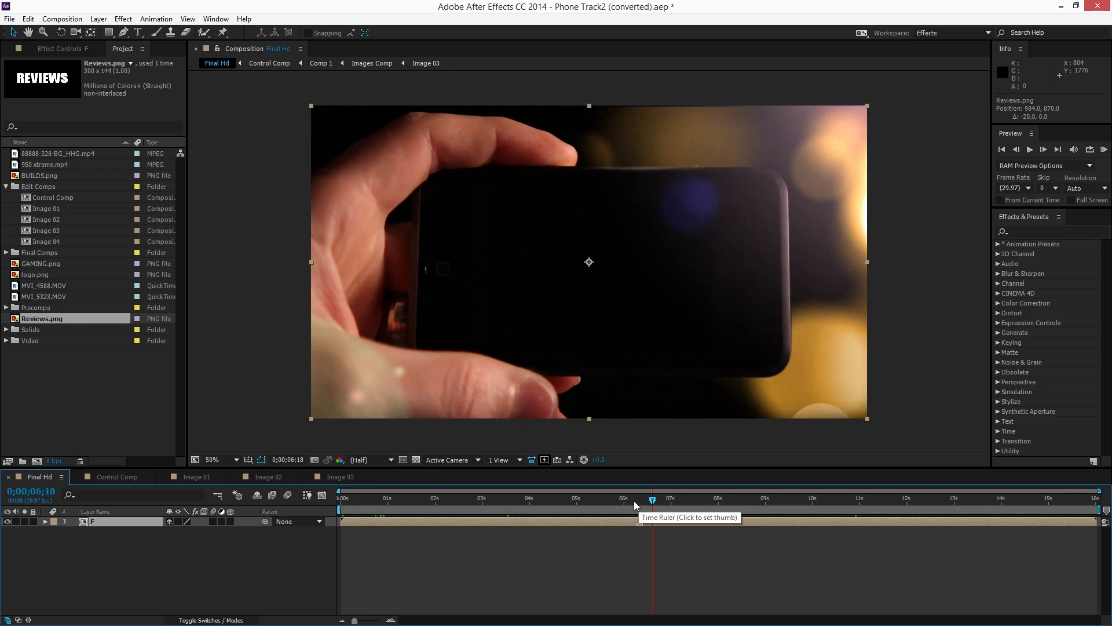
{"action": "left_click", "coordinate": [563, 498]}
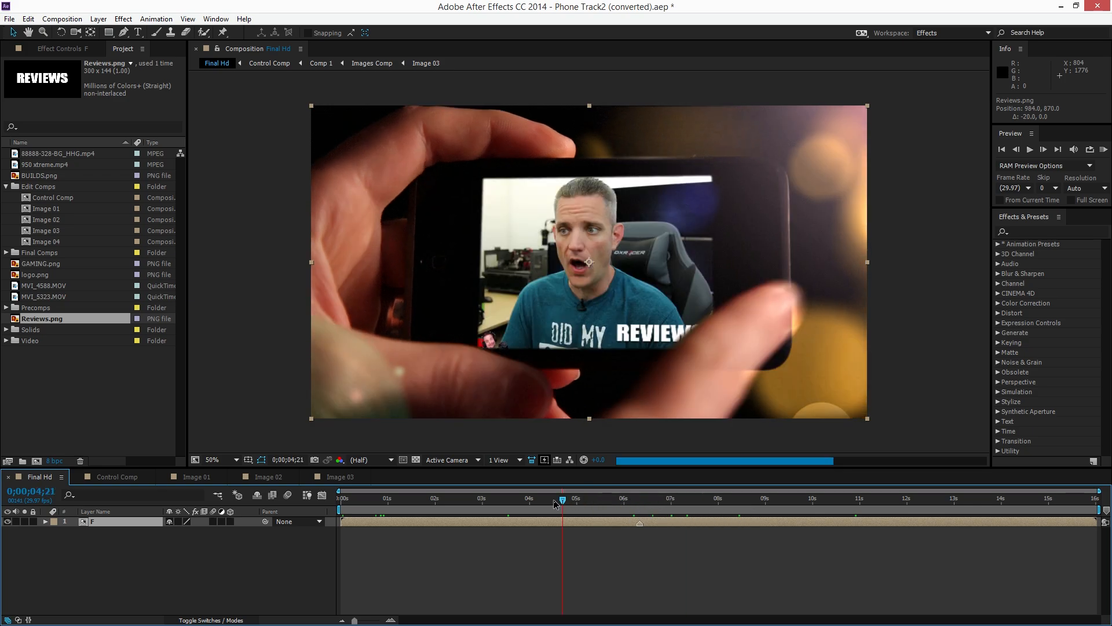
{"action": "left_click", "coordinate": [865, 498]}
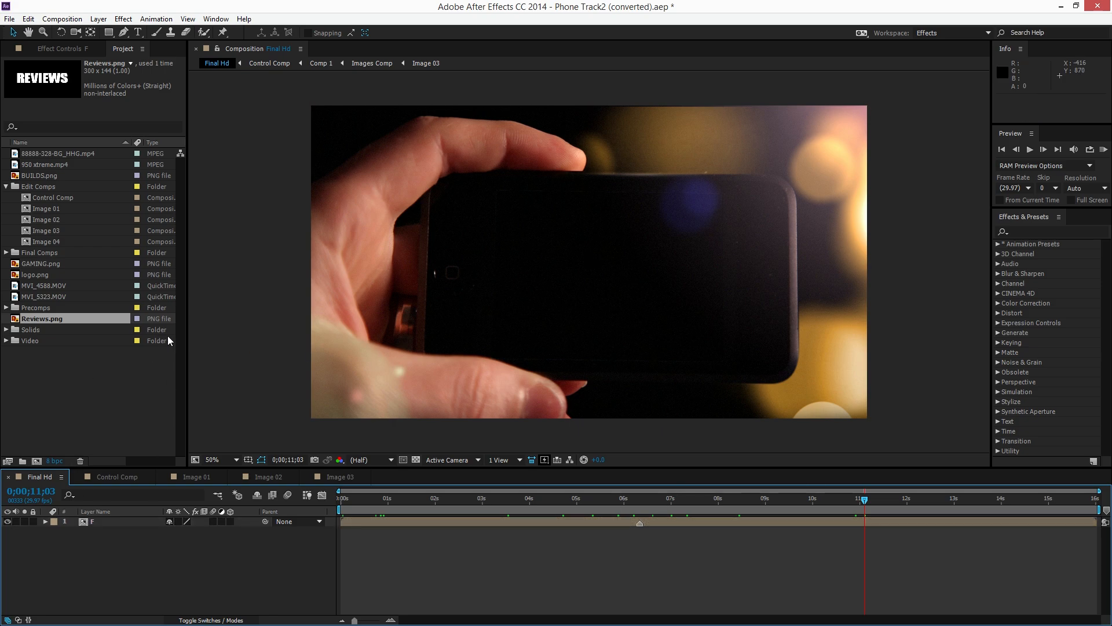
{"action": "mouse_move", "coordinate": [71, 239]}
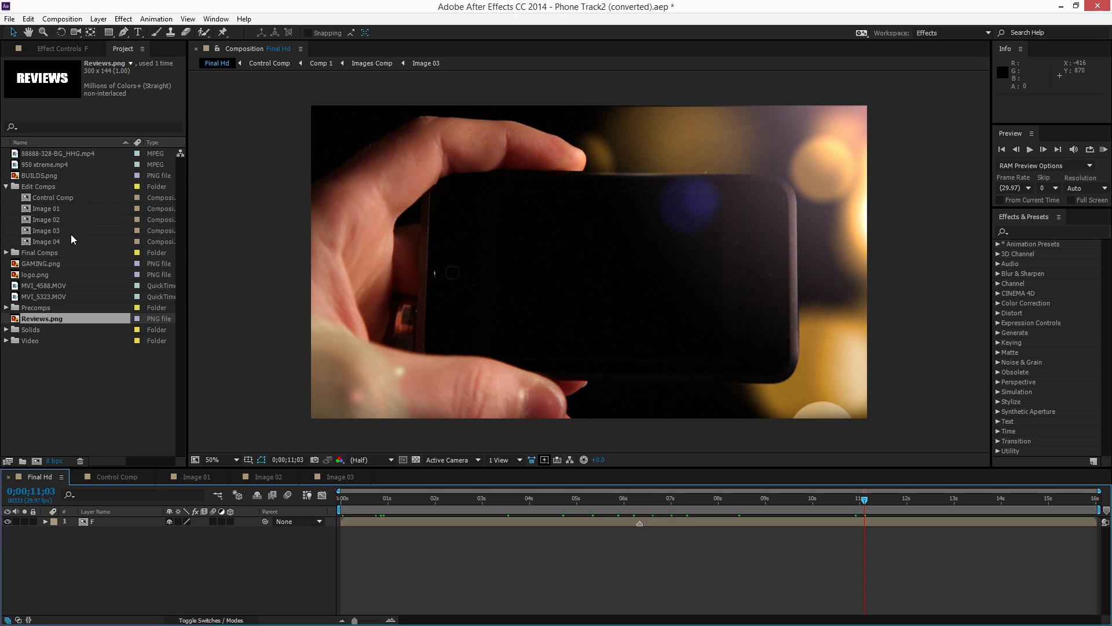
Step: Fill Image 04 with the 88888-328-BG_HHG.mp4 background and logo.png, then check it in Final Hd
{"action": "double_click", "coordinate": [48, 241]}
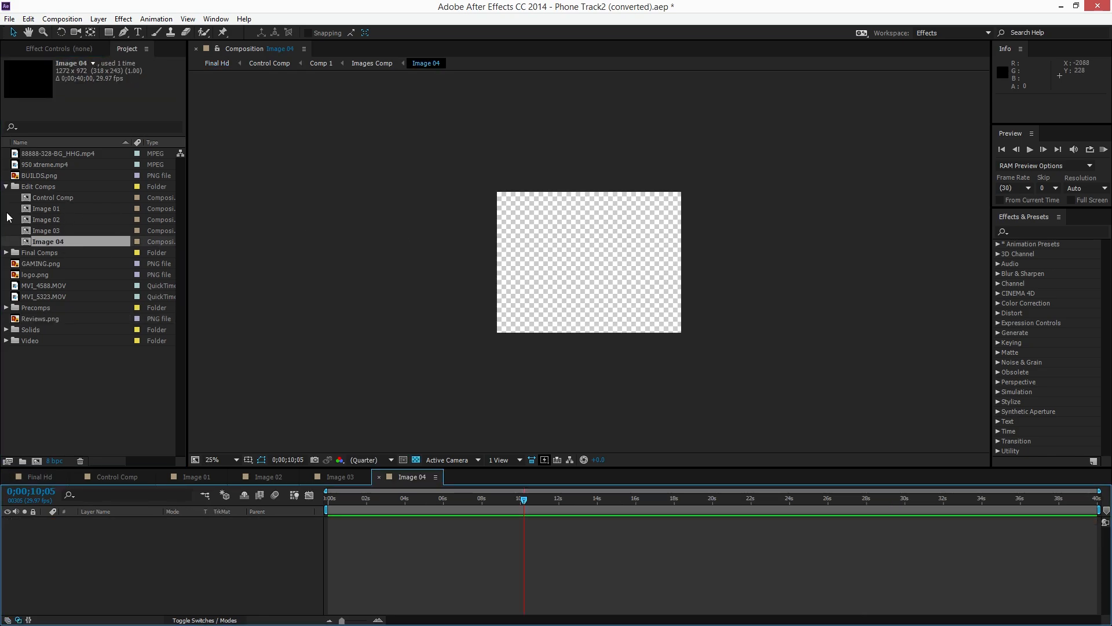
{"action": "mouse_move", "coordinate": [111, 99]}
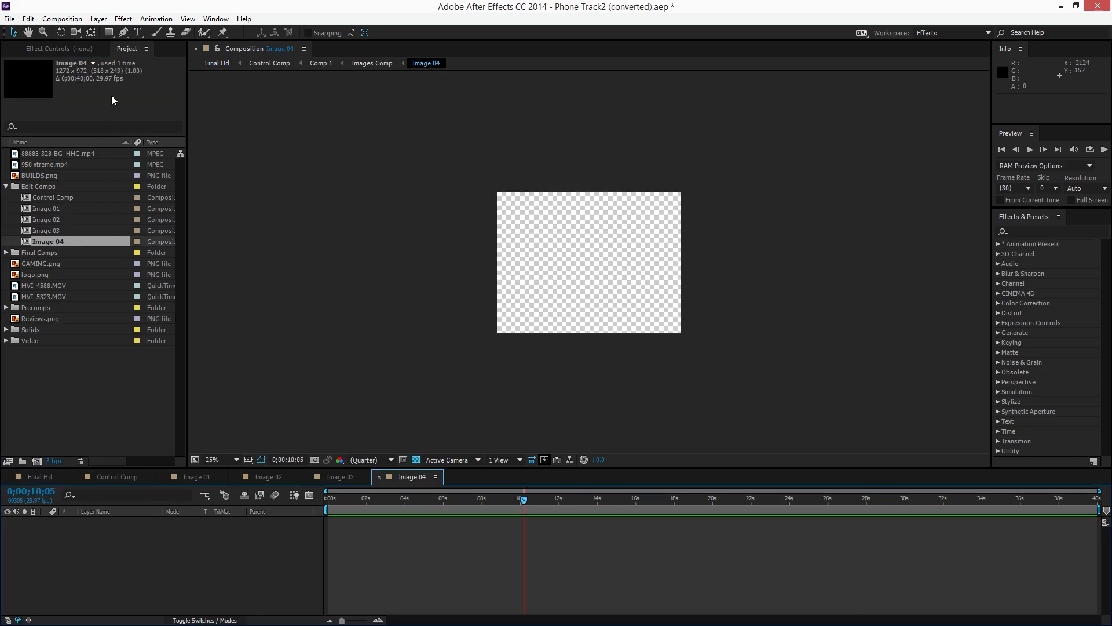
{"action": "left_click", "coordinate": [59, 153]}
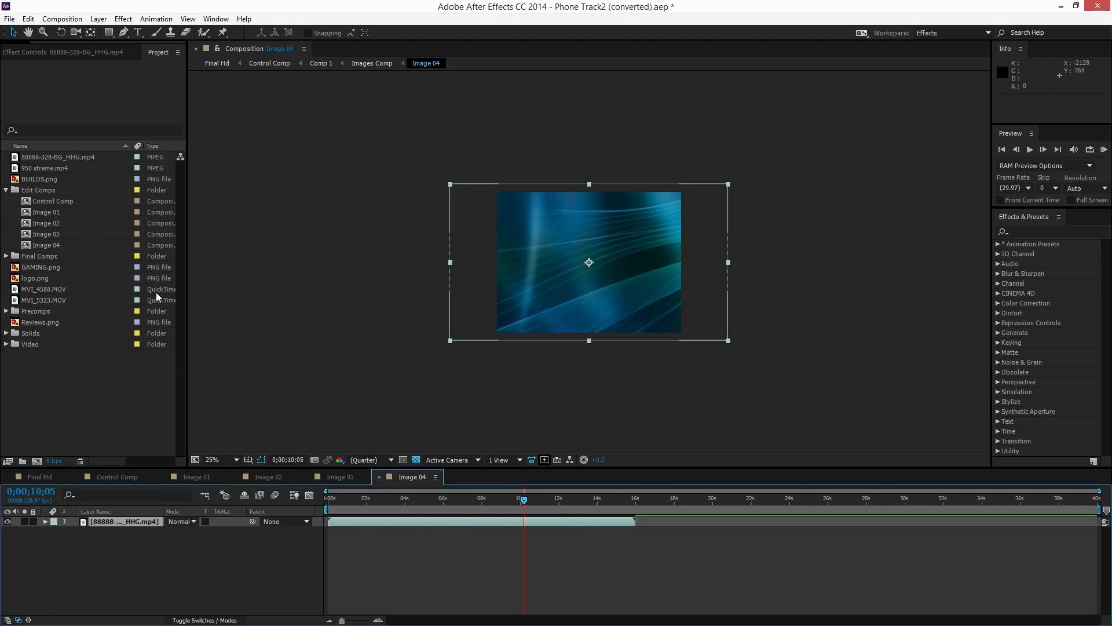
{"action": "mouse_move", "coordinate": [69, 306]}
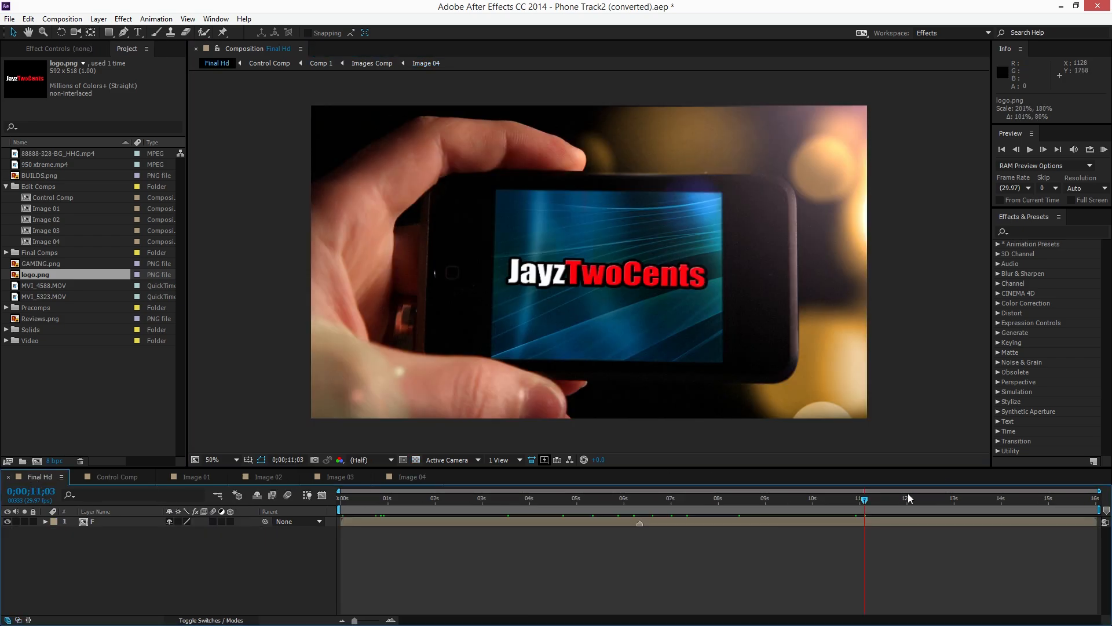
{"action": "left_click", "coordinate": [993, 499]}
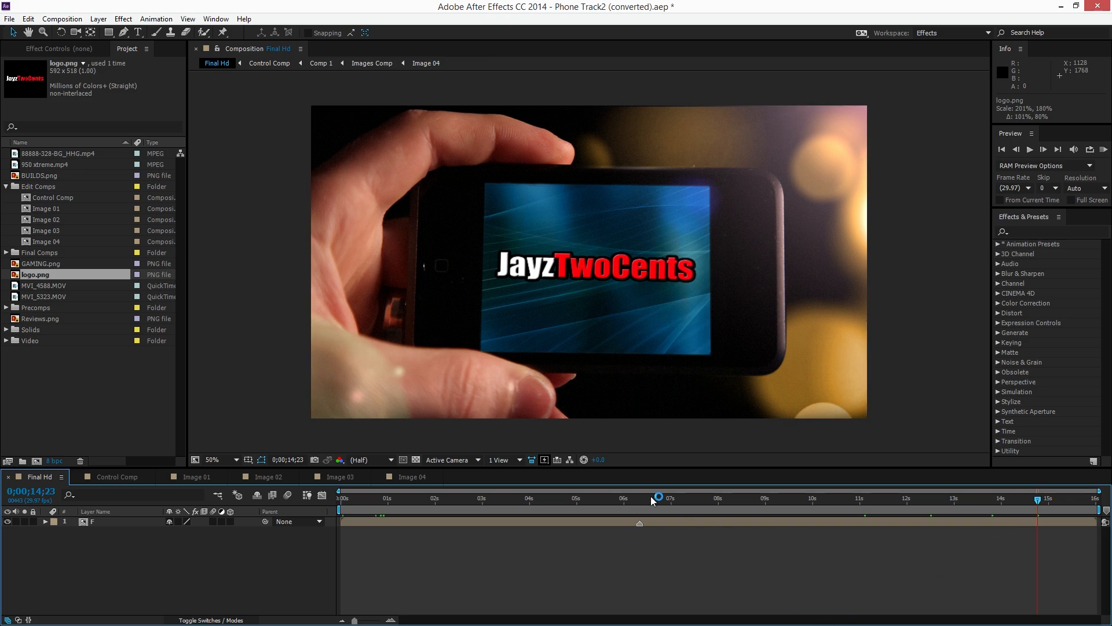
{"action": "mouse_move", "coordinate": [98, 19]}
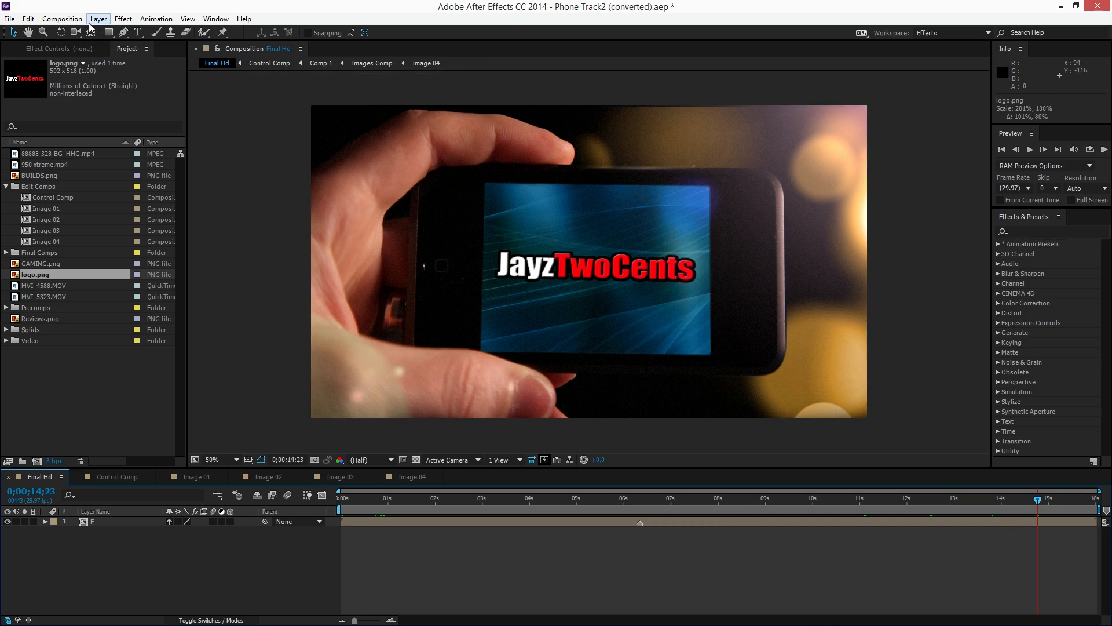
Step: Send Final Hd to the Adobe Media Encoder queue for H.264 HD 1080p 29.97 output
{"action": "left_click", "coordinate": [61, 19]}
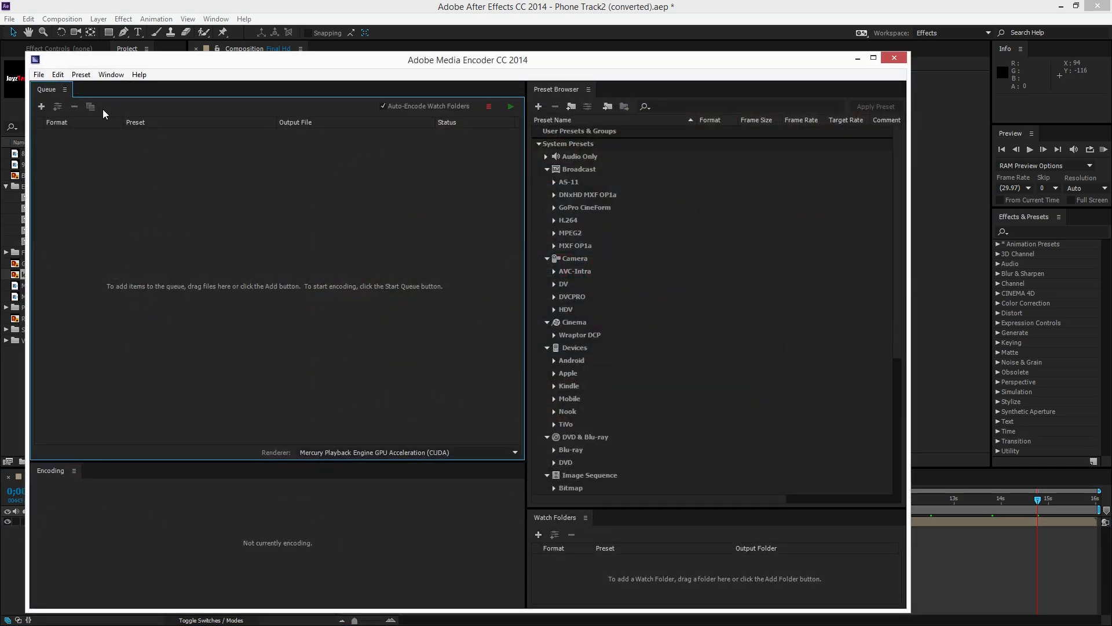
{"action": "mouse_move", "coordinate": [759, 393]}
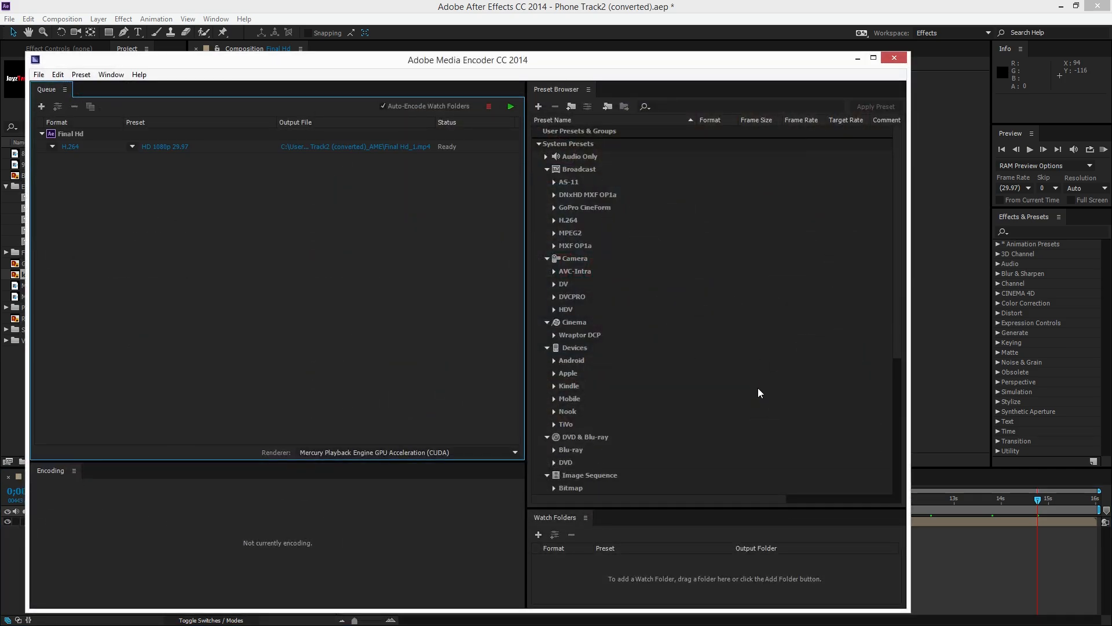
{"action": "mouse_move", "coordinate": [173, 151]}
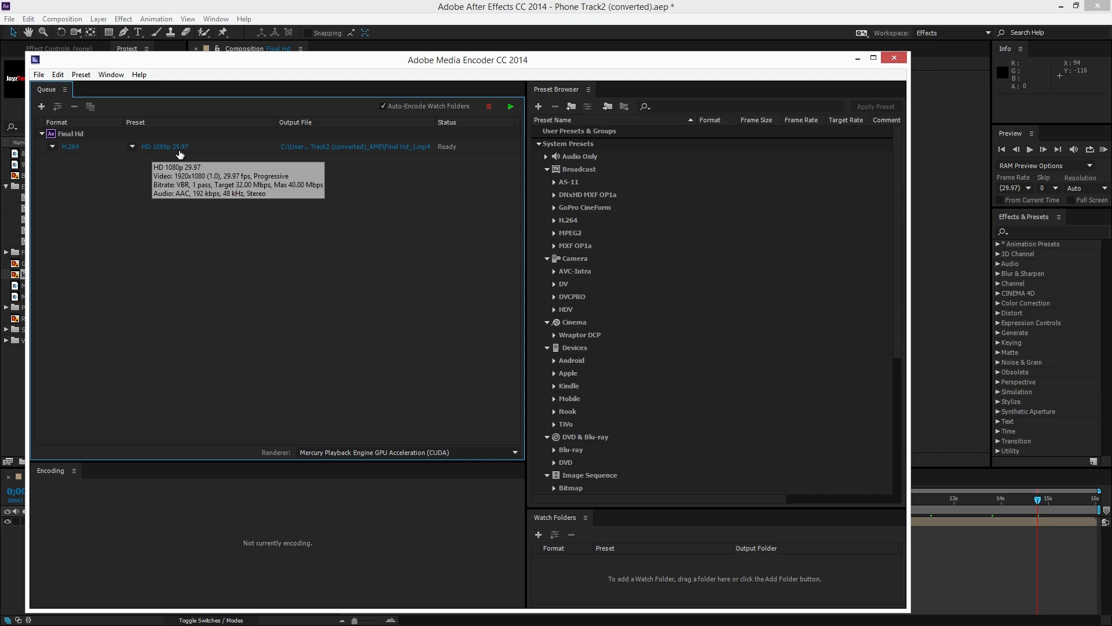
{"action": "mouse_move", "coordinate": [588, 103]}
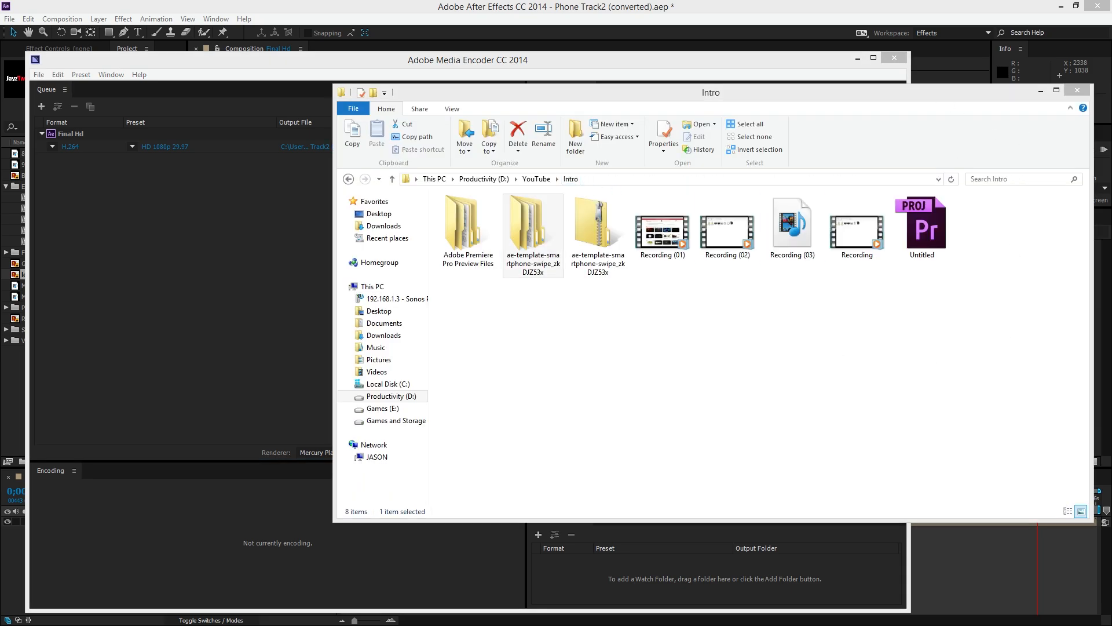
Step: Browse the D:\YouTube\Intro folder showing the smartphone-swipe template files
{"action": "left_click", "coordinate": [662, 226]}
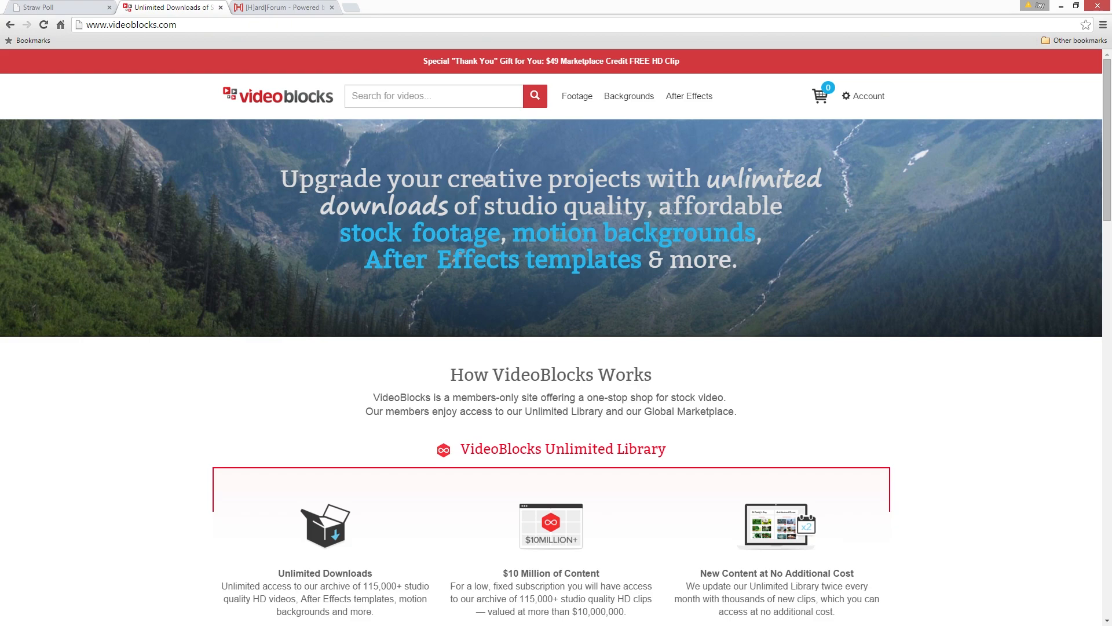
{"action": "mouse_move", "coordinate": [260, 79]}
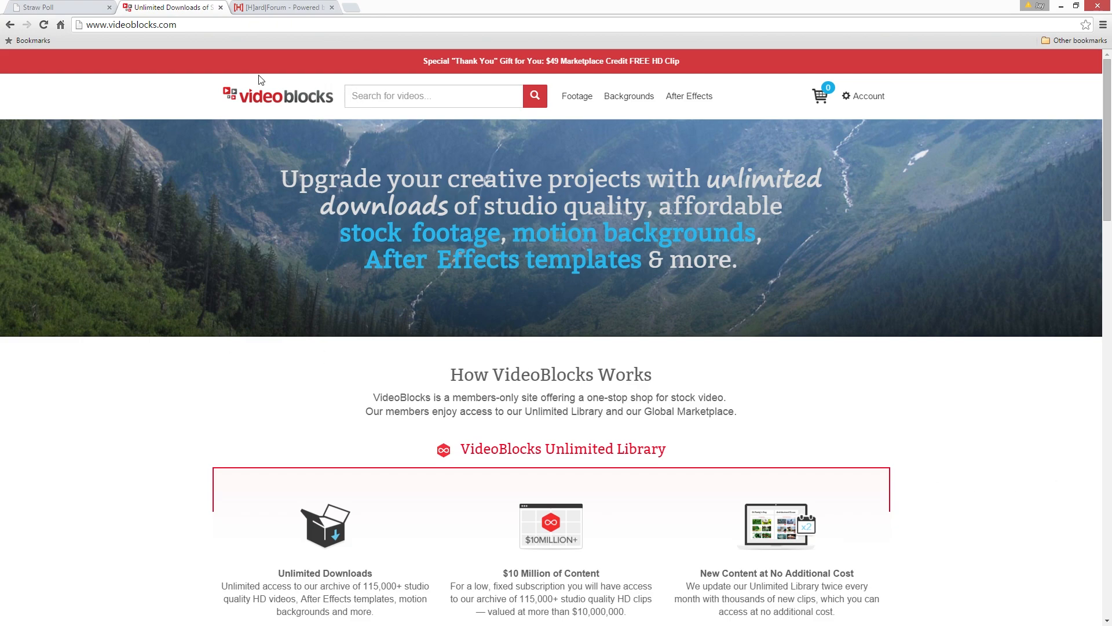
{"action": "mouse_move", "coordinate": [176, 106]}
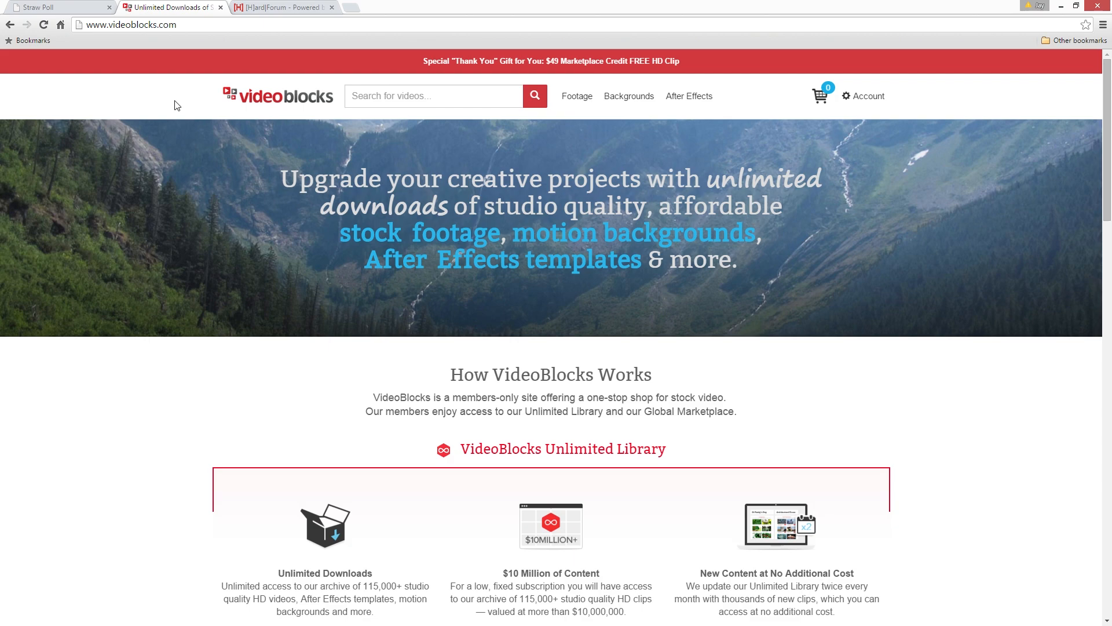
{"action": "mouse_move", "coordinate": [298, 104]}
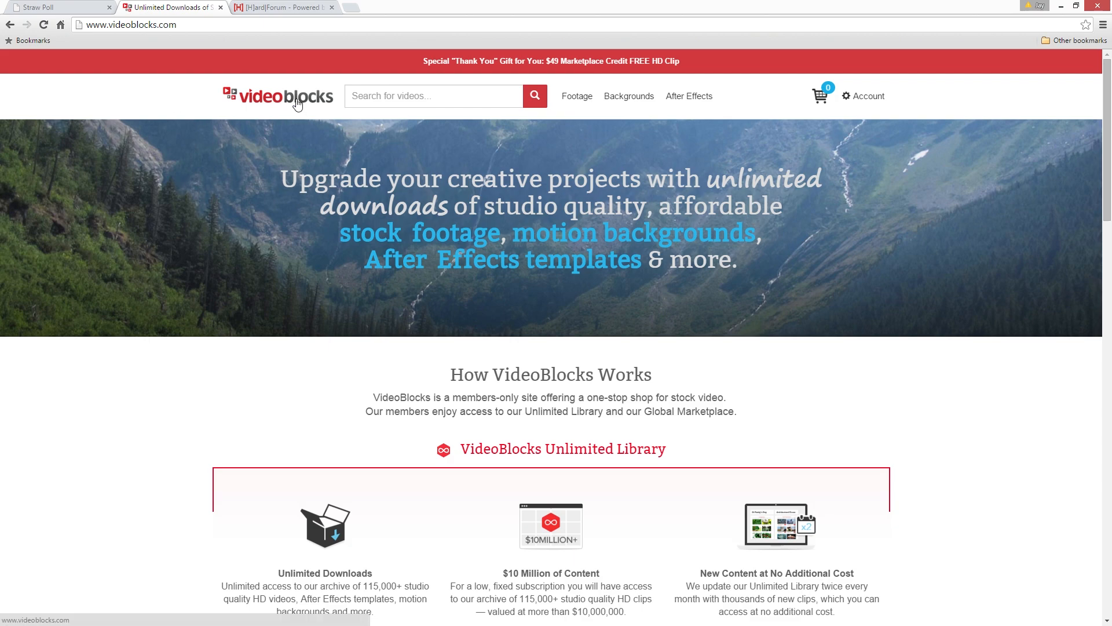